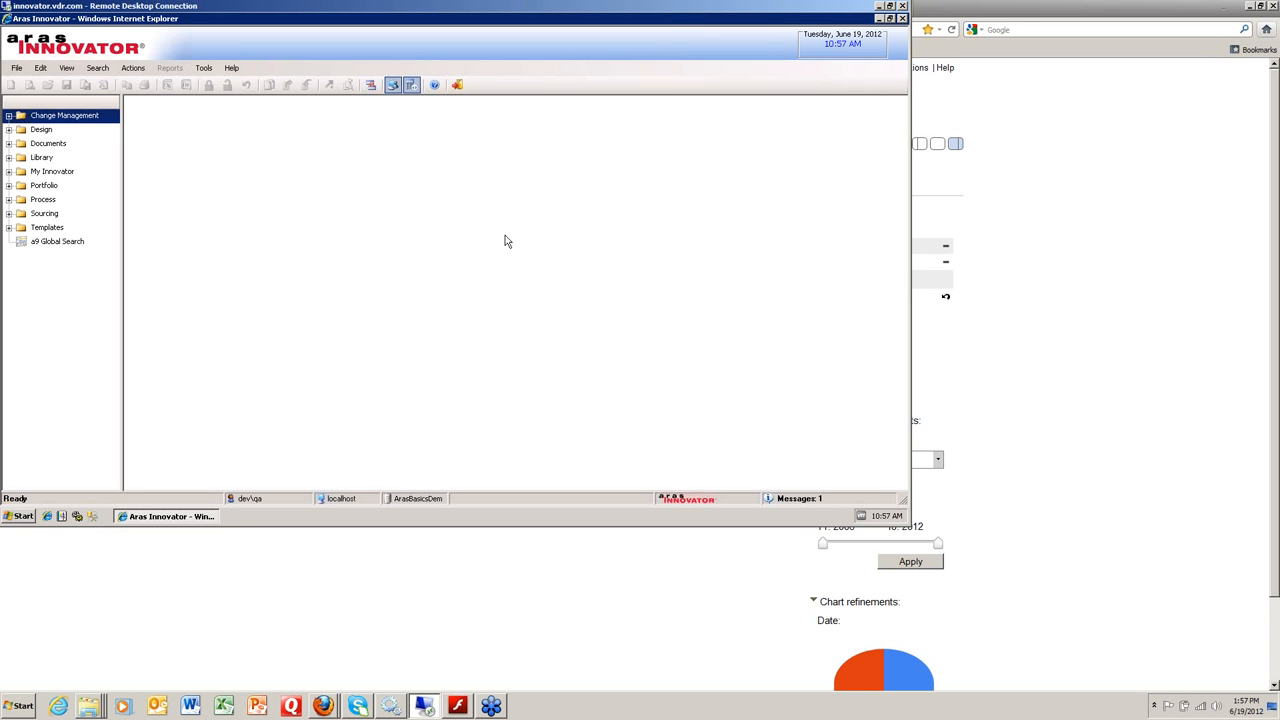
{"action": "mouse_move", "coordinate": [446, 255]}
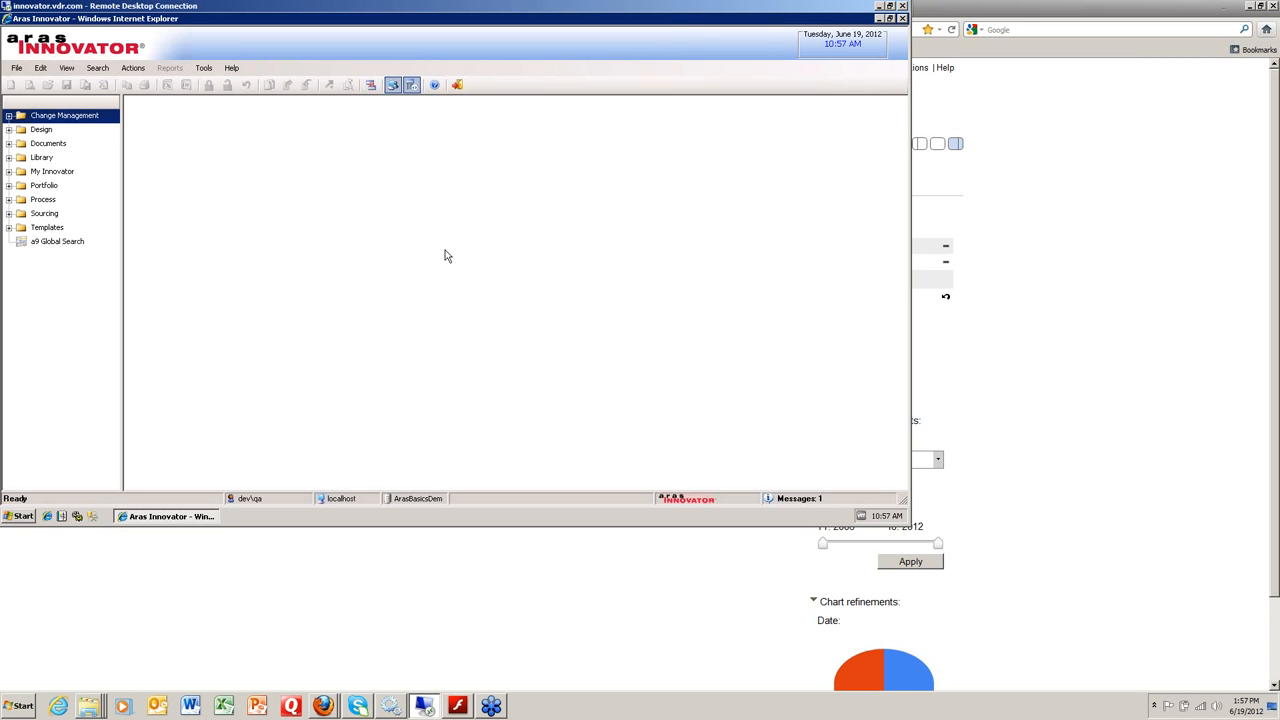
{"action": "mouse_move", "coordinate": [200, 224]}
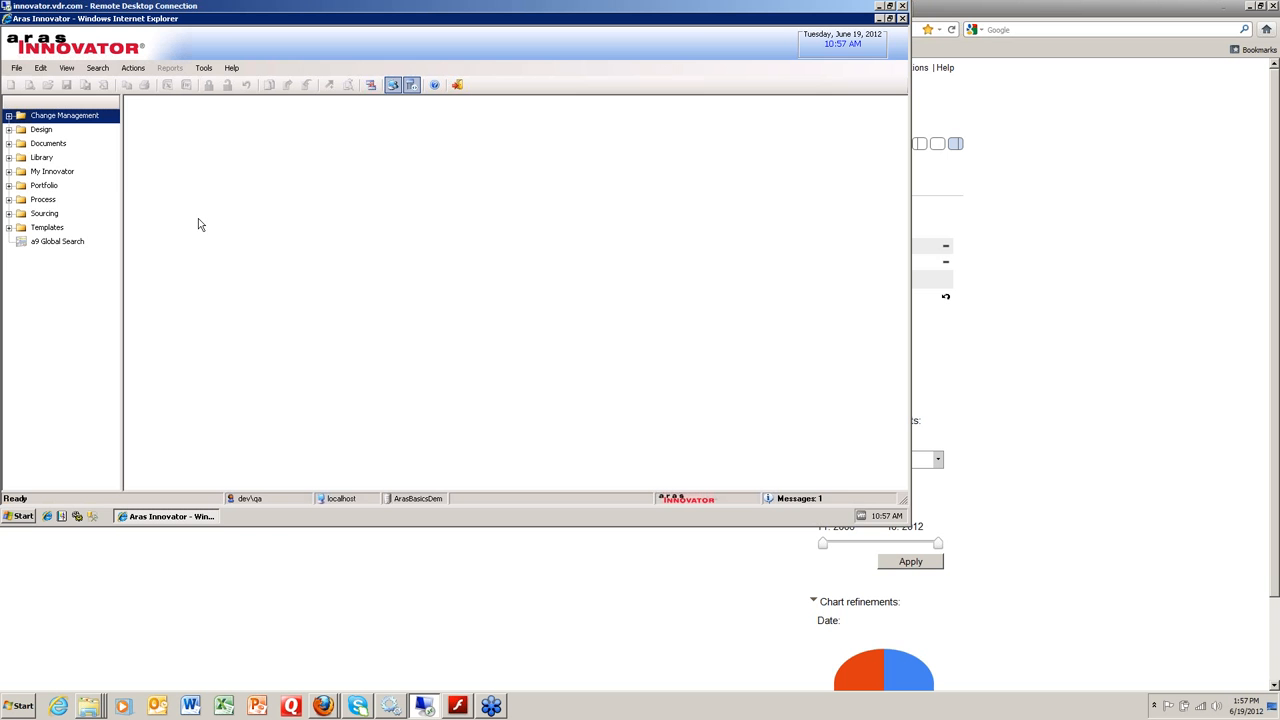
{"action": "mouse_move", "coordinate": [8, 143]}
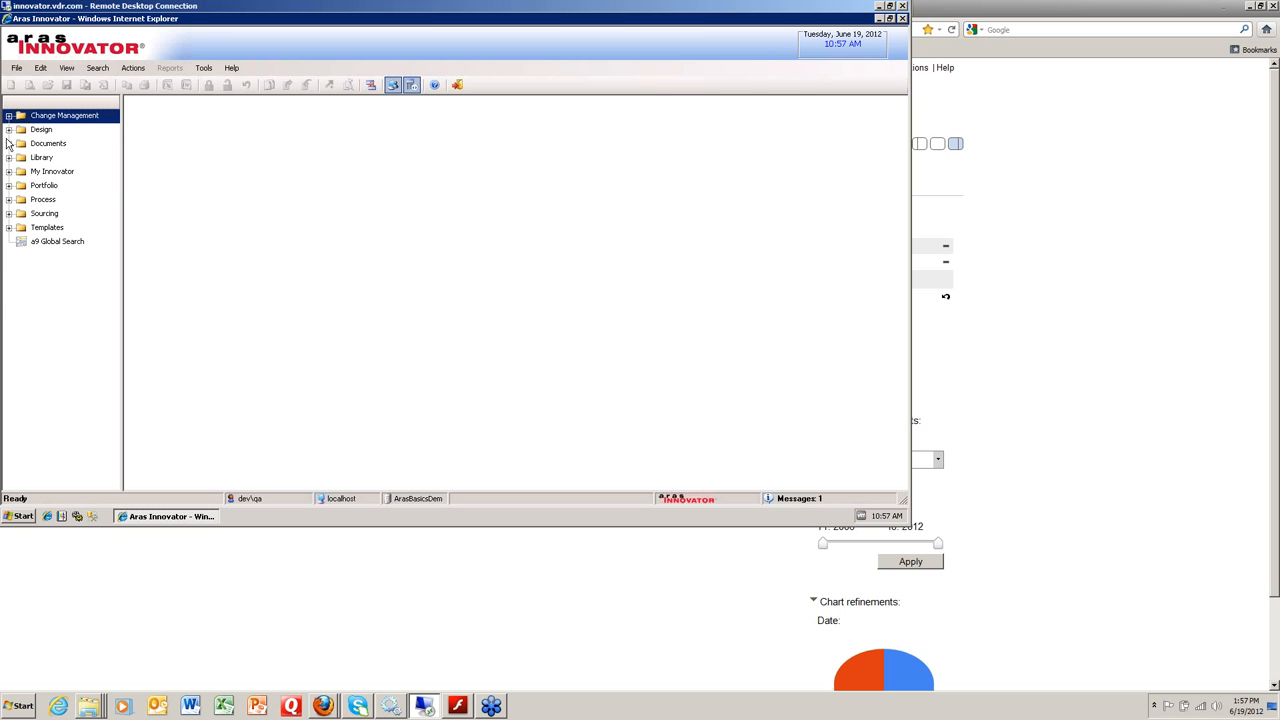
Expand Design and open the Parts a9 search showing Revision, Gen, Type, Status and Changes facets
{"action": "left_click", "coordinate": [9, 129]}
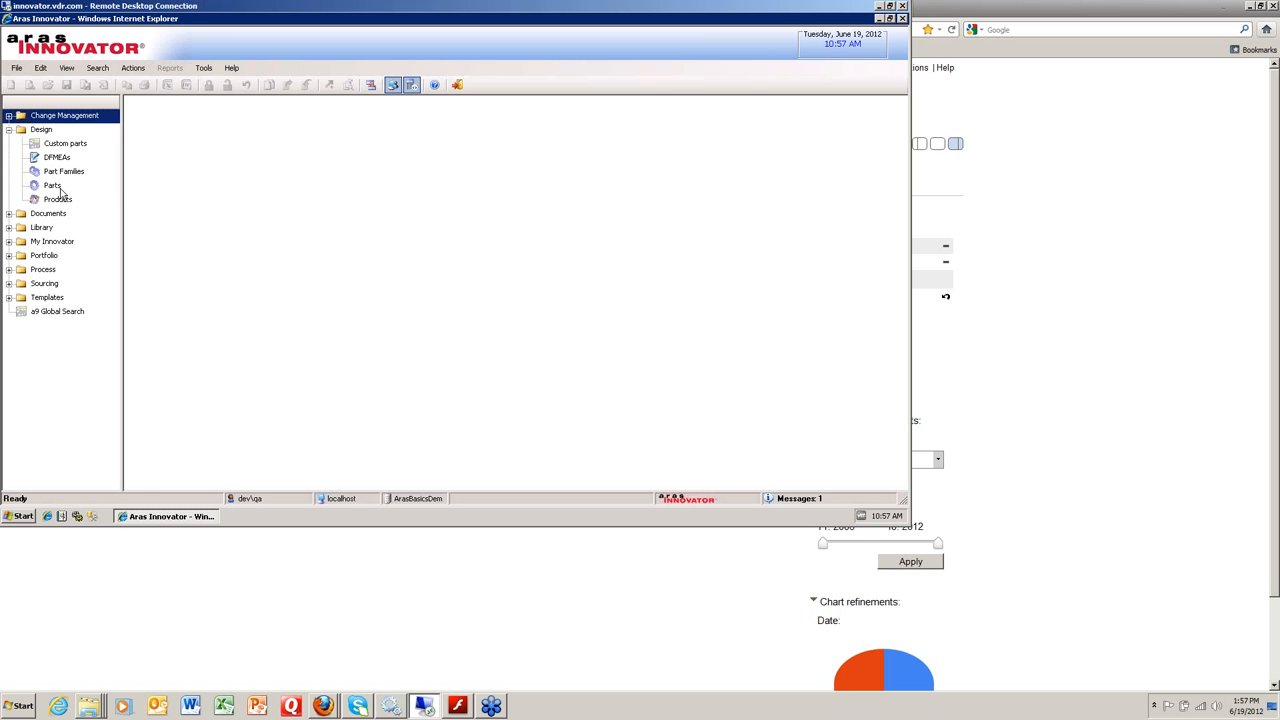
{"action": "left_click", "coordinate": [51, 185]}
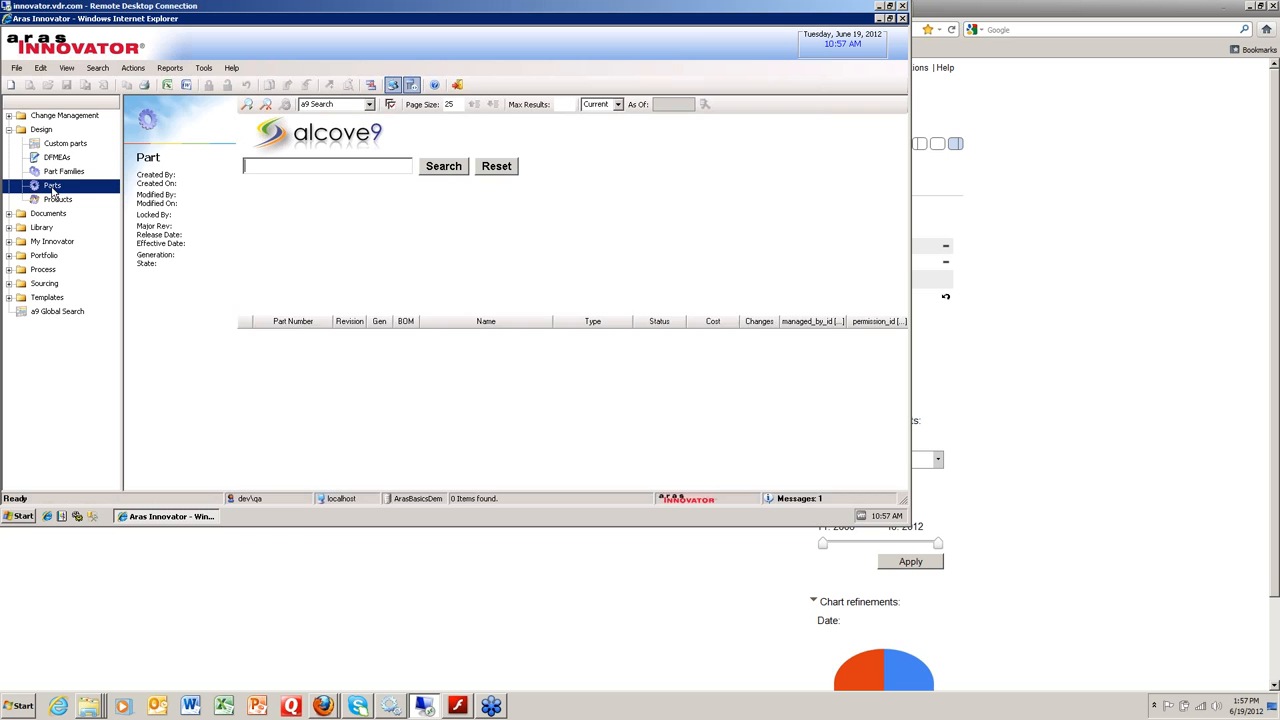
{"action": "left_click", "coordinate": [443, 166]}
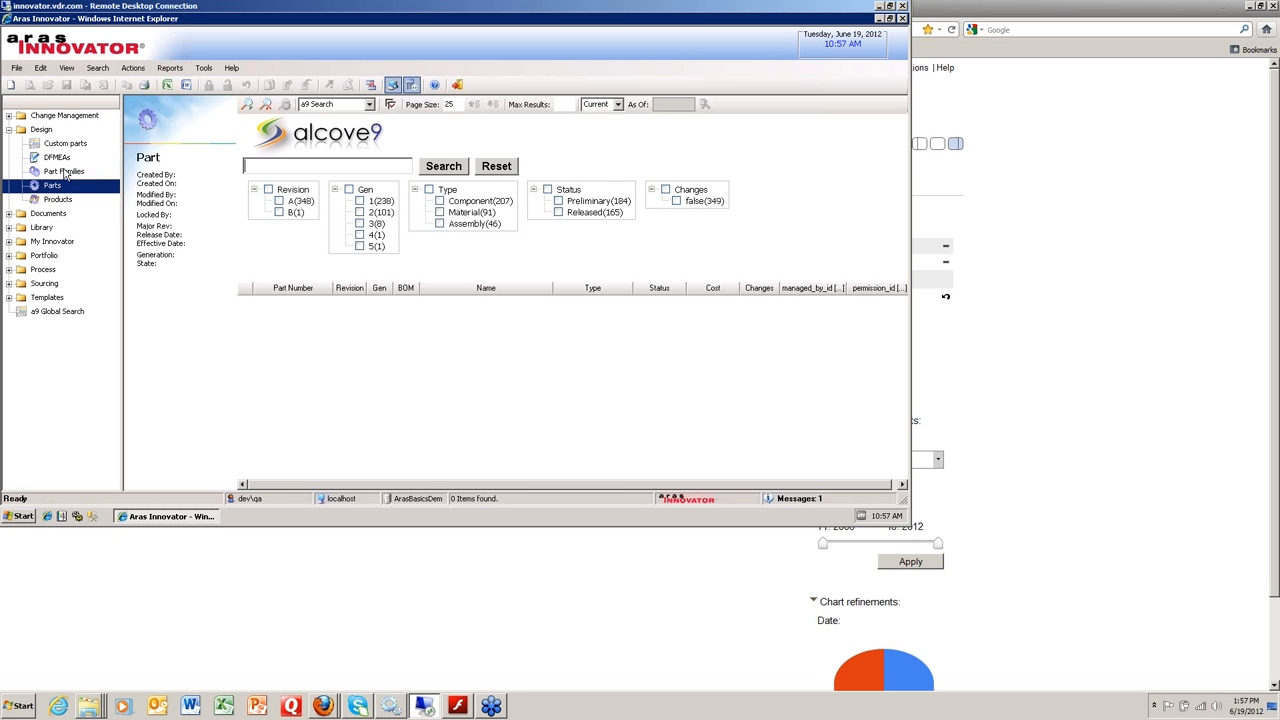
{"action": "mouse_move", "coordinate": [55, 219]}
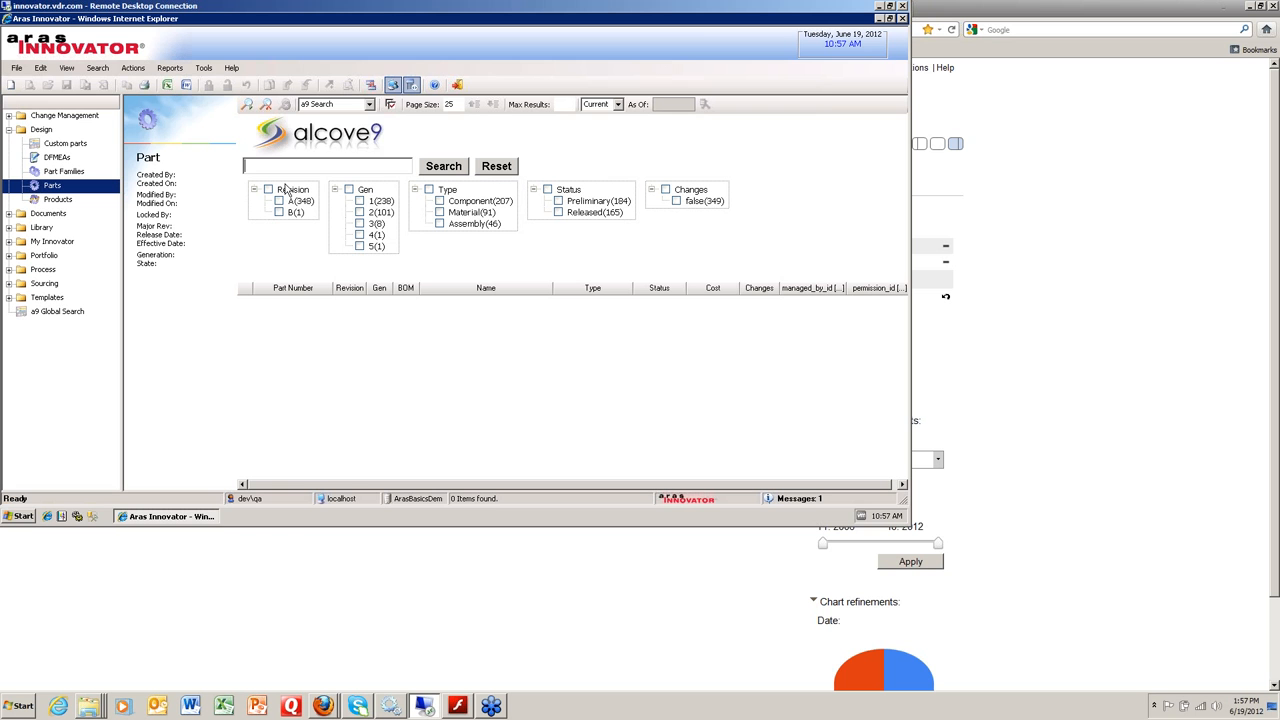
{"action": "left_click", "coordinate": [367, 104]}
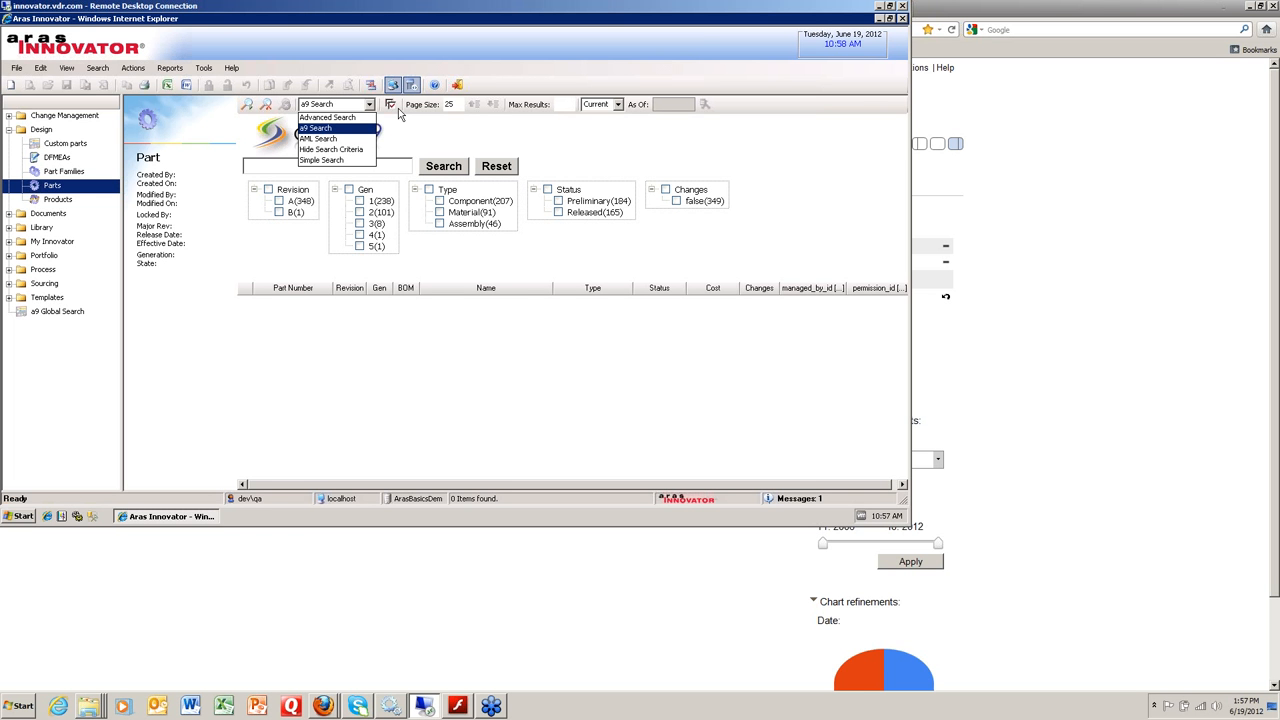
{"action": "mouse_move", "coordinate": [402, 113]}
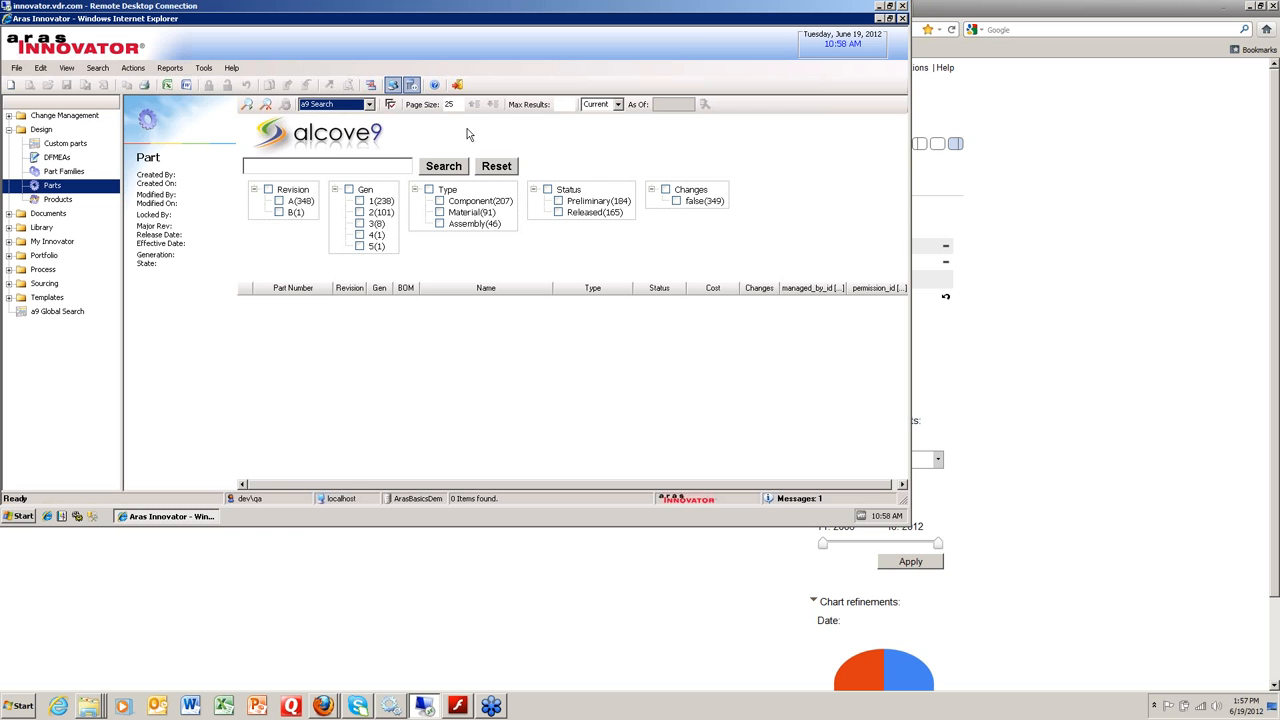
{"action": "mouse_move", "coordinate": [436, 374]}
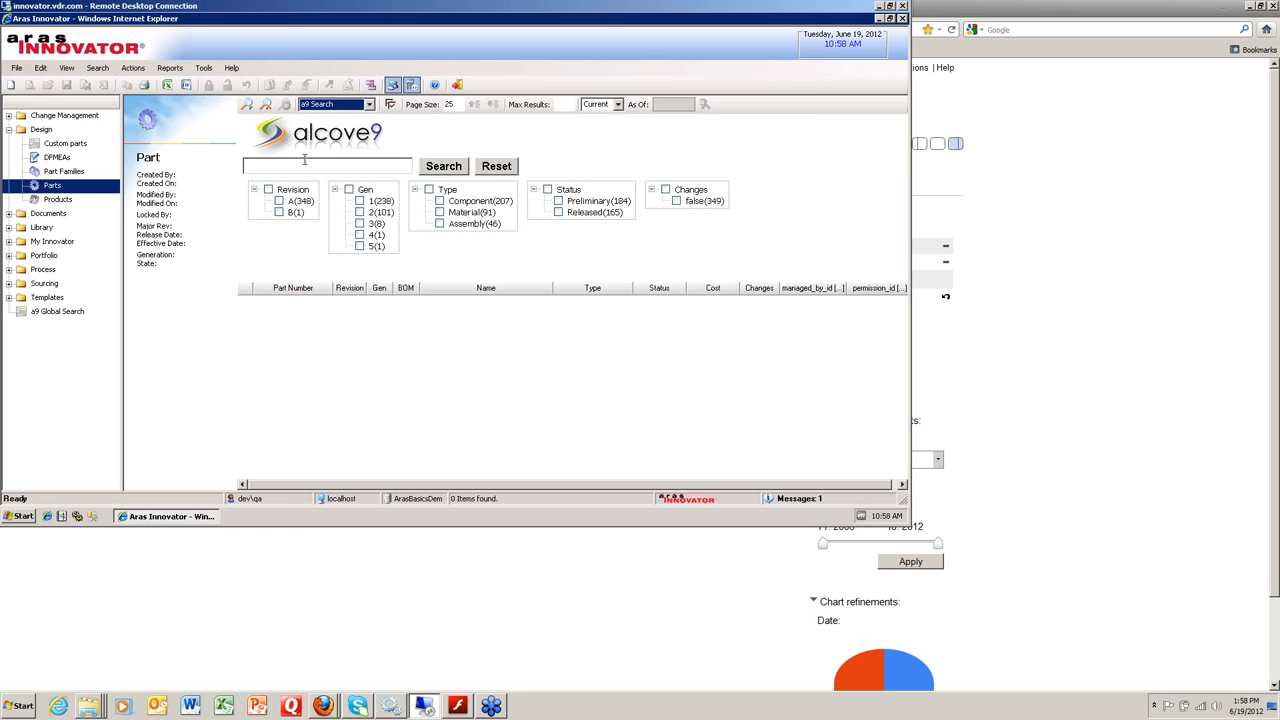
Search Parts for 'wheel', listing 23 matching parts
{"action": "type", "text": "wheel"}
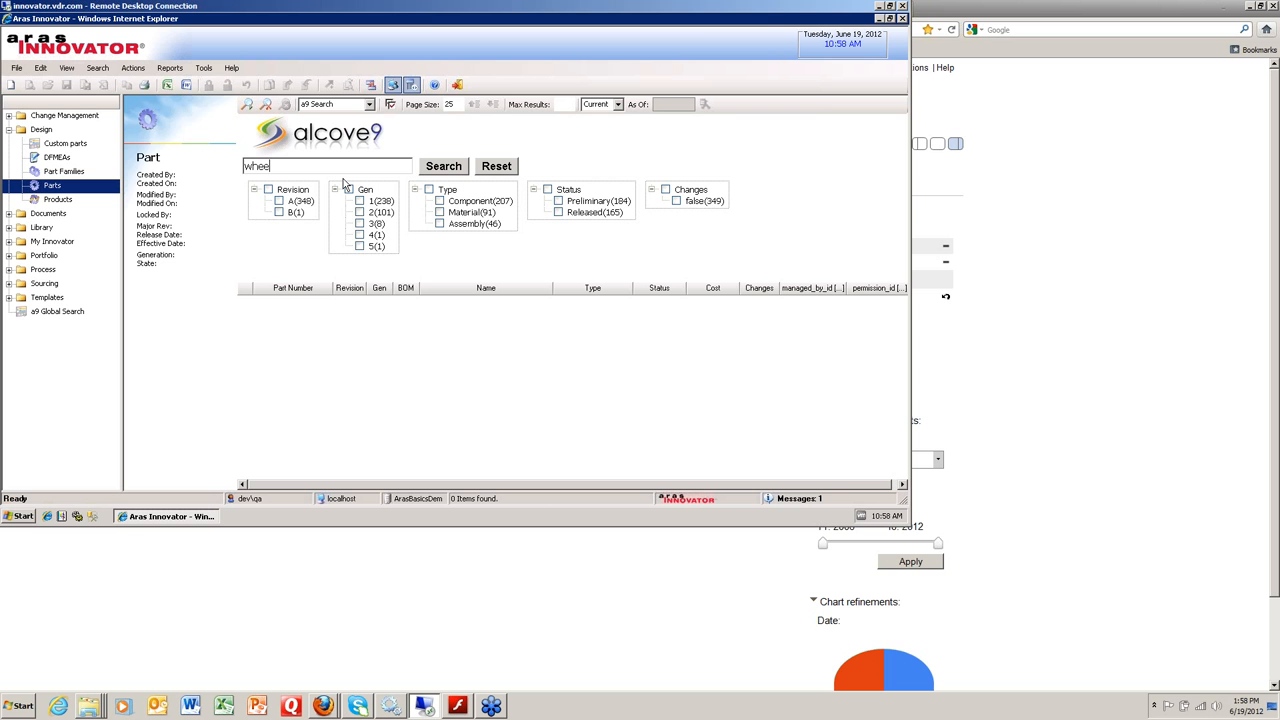
{"action": "type", "text": ","}
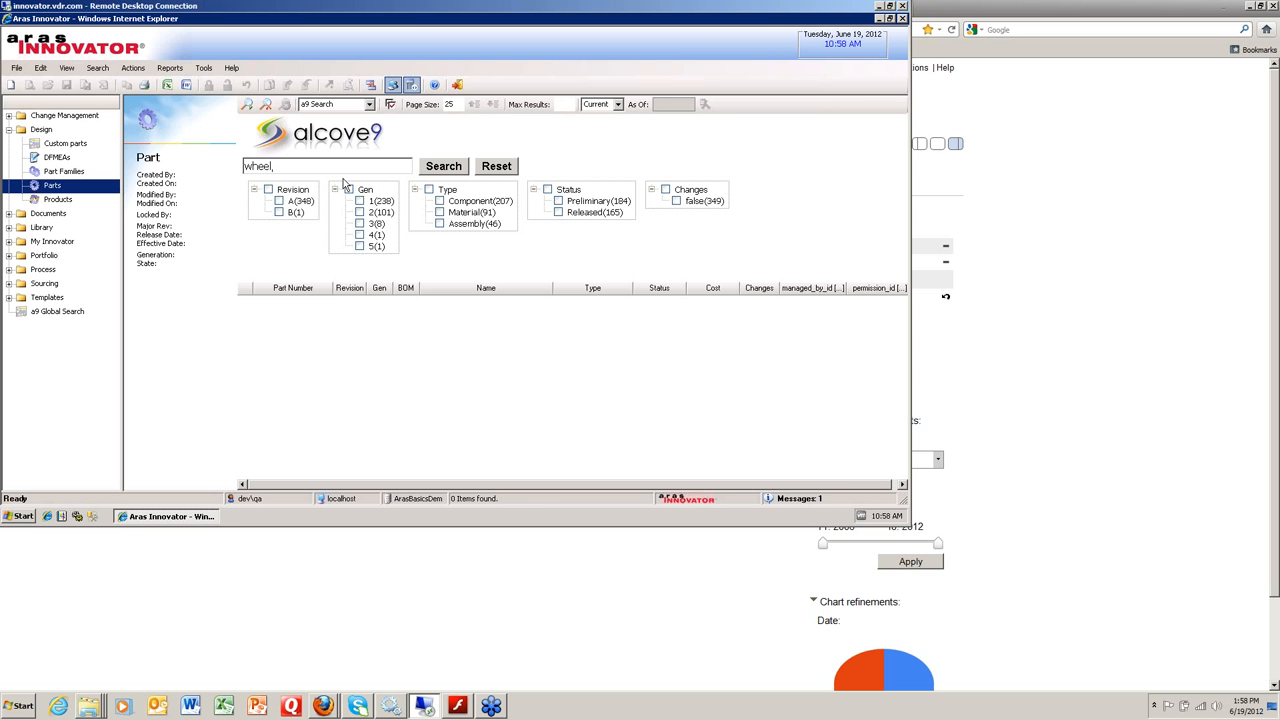
{"action": "left_click", "coordinate": [443, 166]}
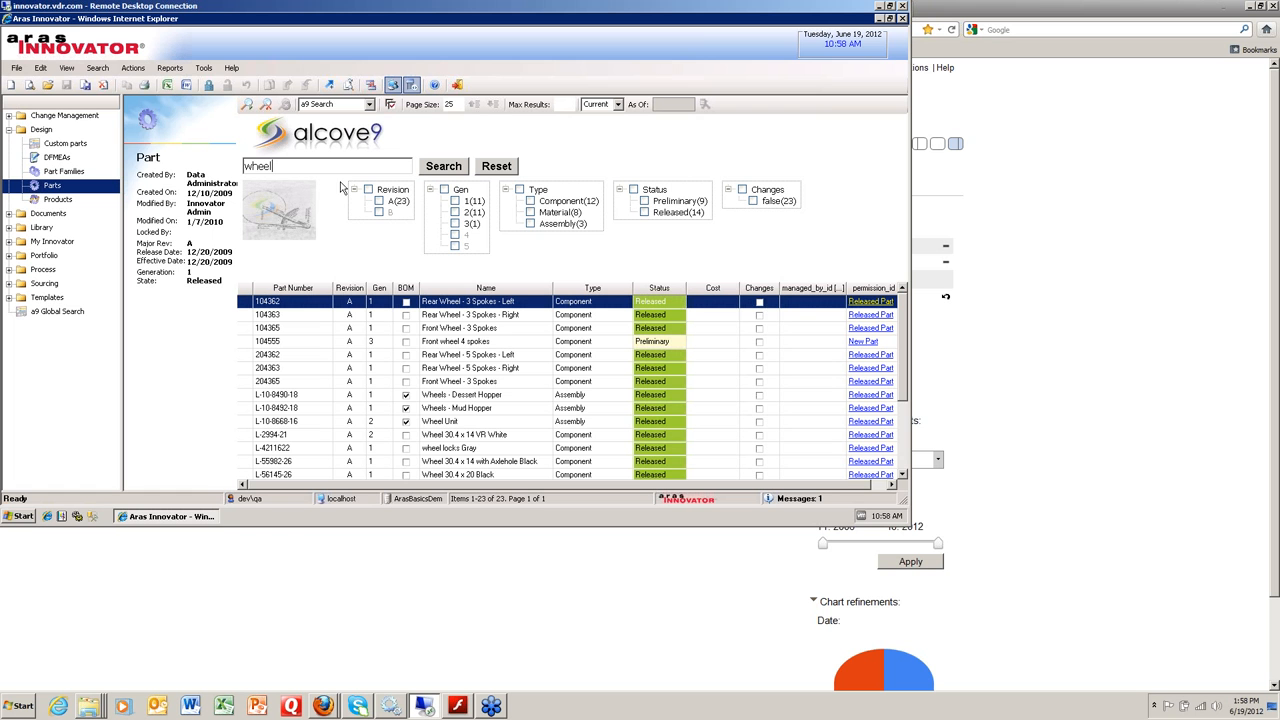
{"action": "mouse_move", "coordinate": [420, 311]}
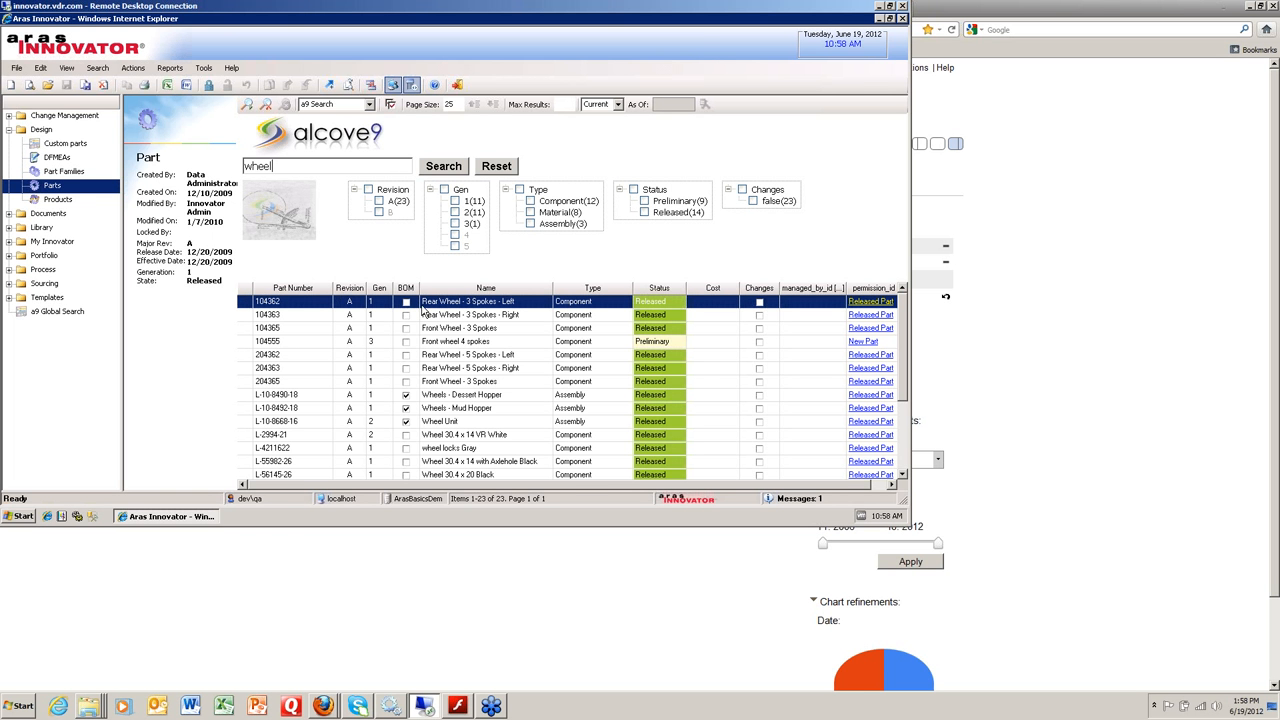
{"action": "mouse_move", "coordinate": [490, 330]}
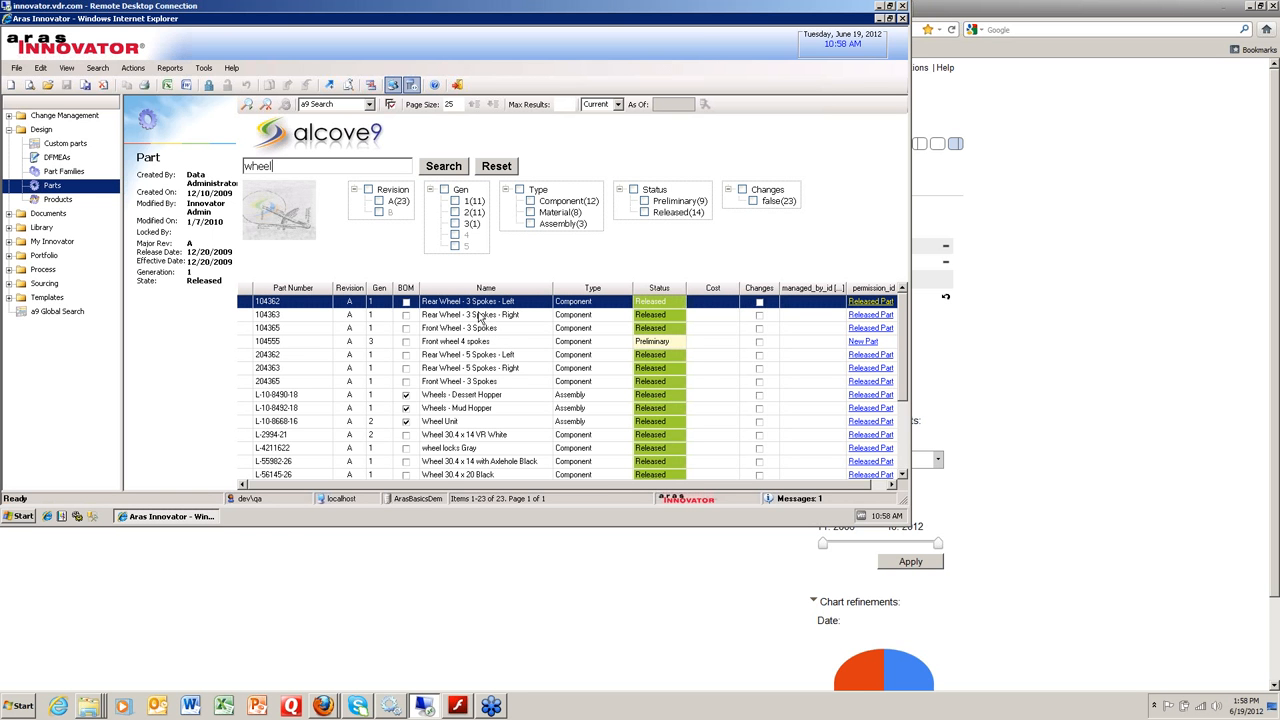
{"action": "mouse_move", "coordinate": [455, 315]}
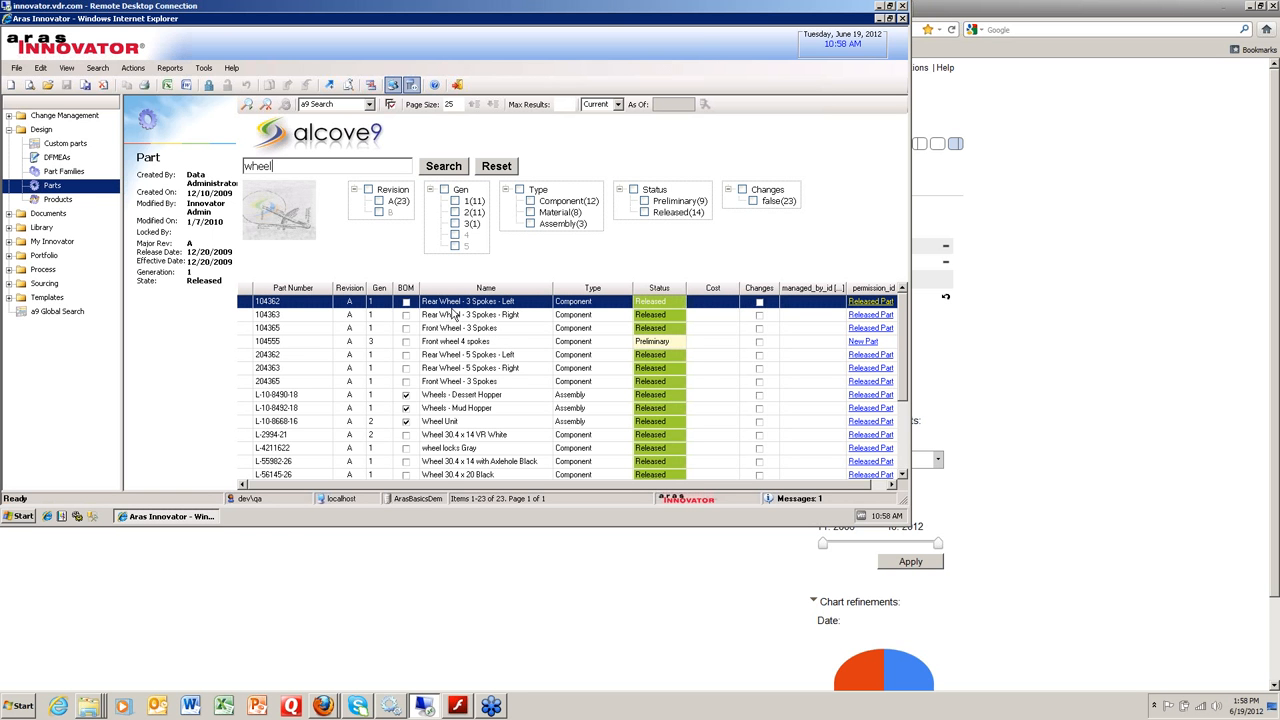
{"action": "mouse_move", "coordinate": [710, 356]}
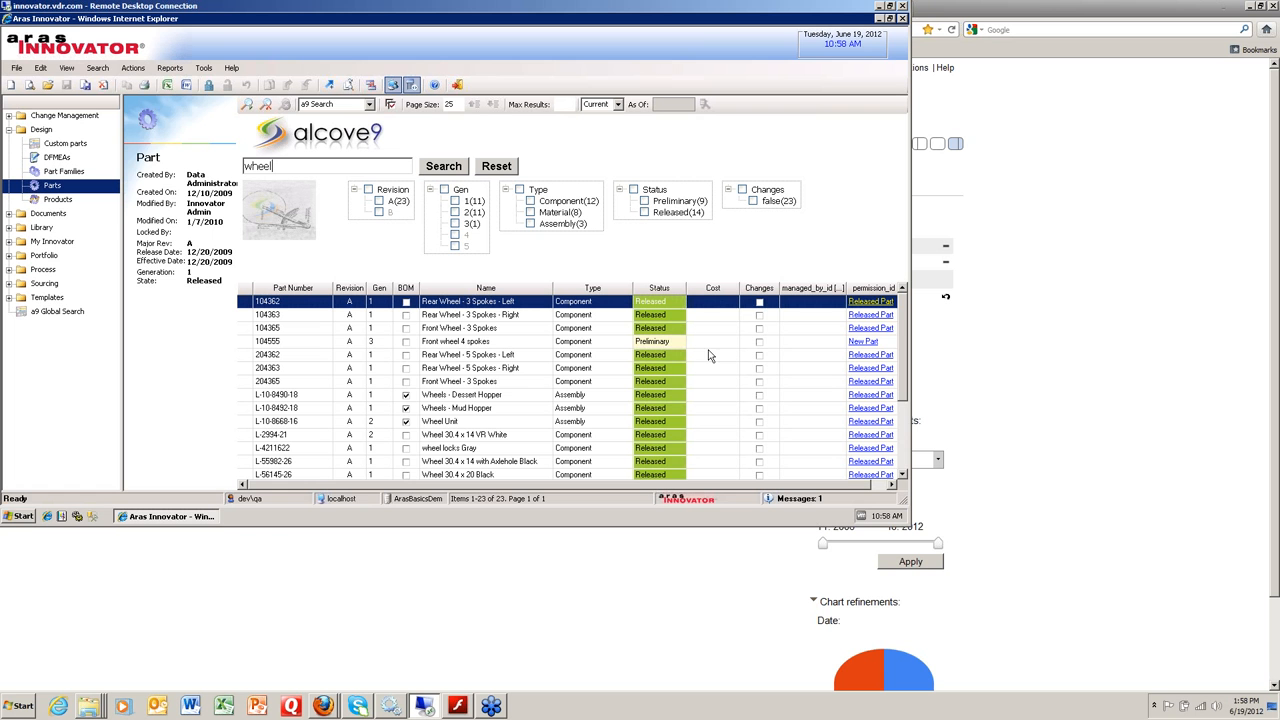
{"action": "mouse_move", "coordinate": [373, 344]}
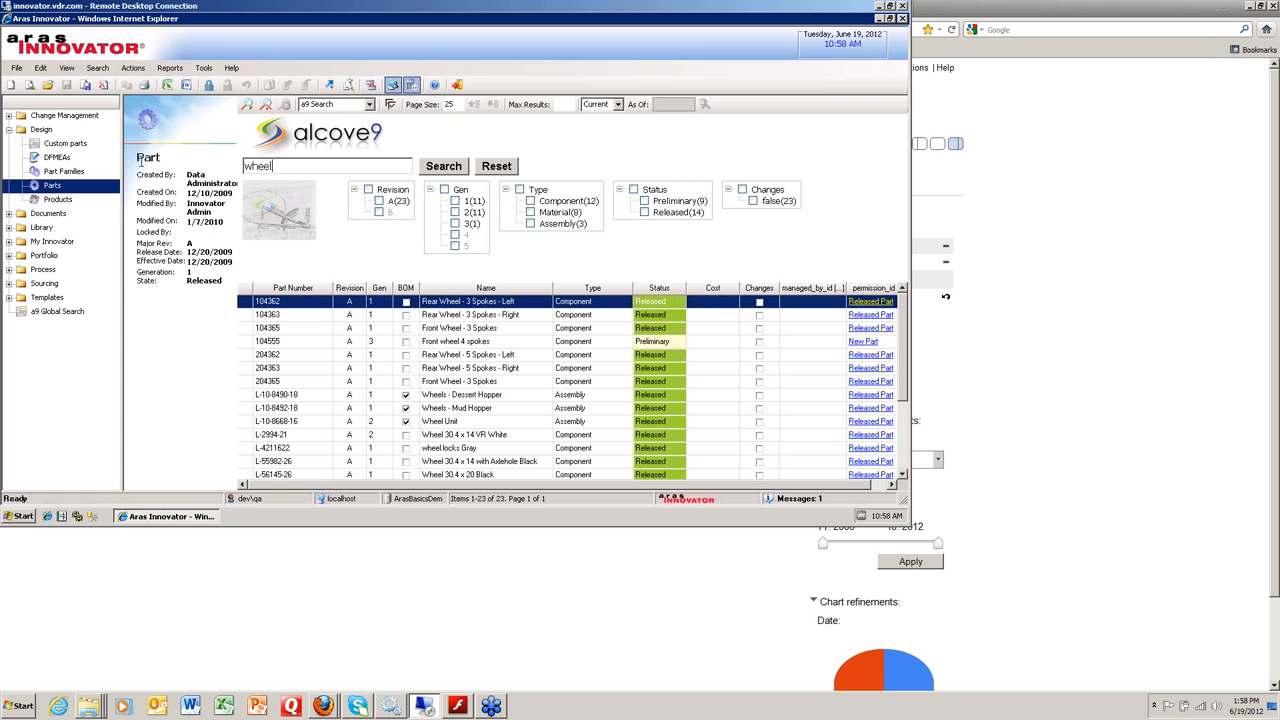
{"action": "mouse_move", "coordinate": [378, 250]}
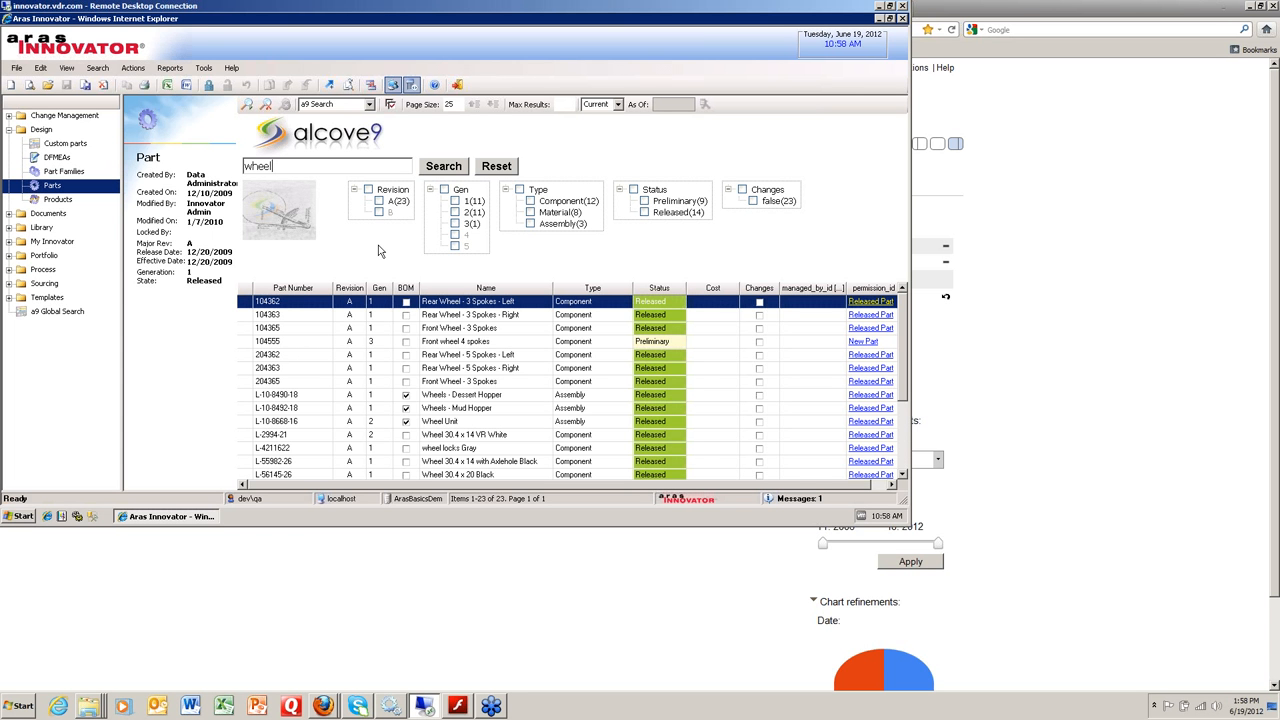
{"action": "mouse_move", "coordinate": [604, 234]}
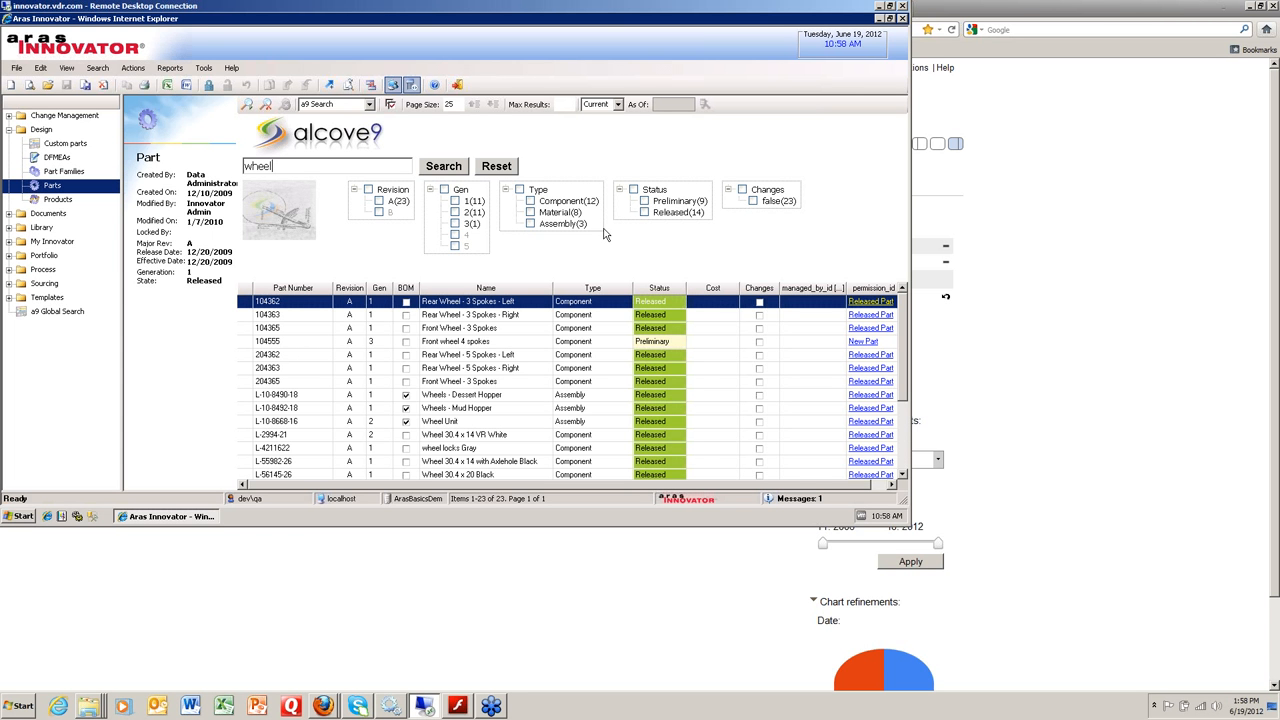
{"action": "mouse_move", "coordinate": [343, 248]}
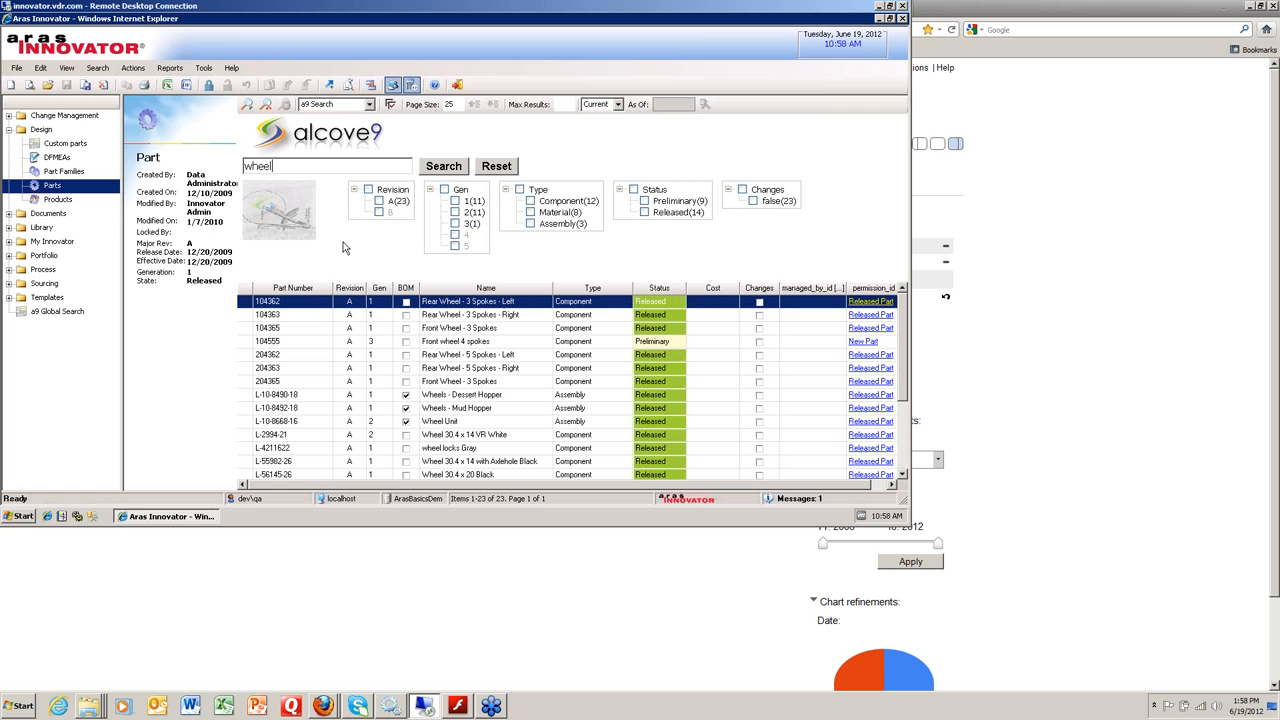
{"action": "mouse_move", "coordinate": [361, 249]}
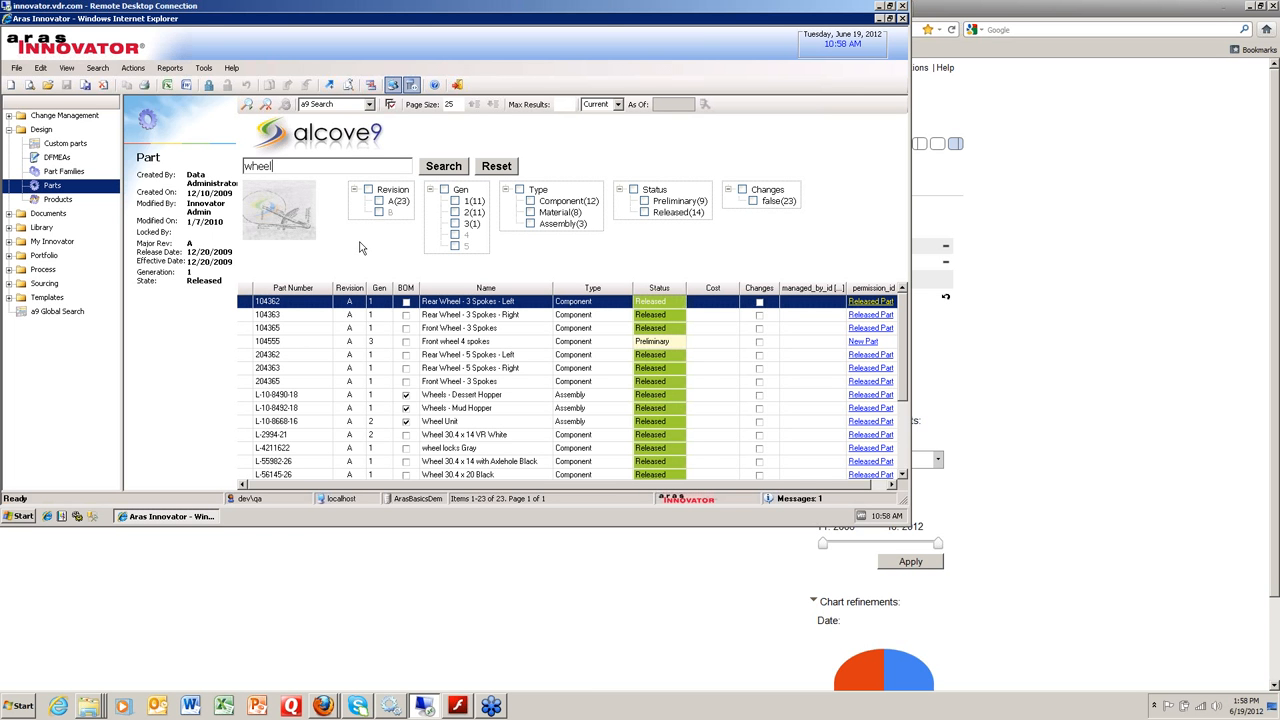
{"action": "mouse_move", "coordinate": [331, 219]}
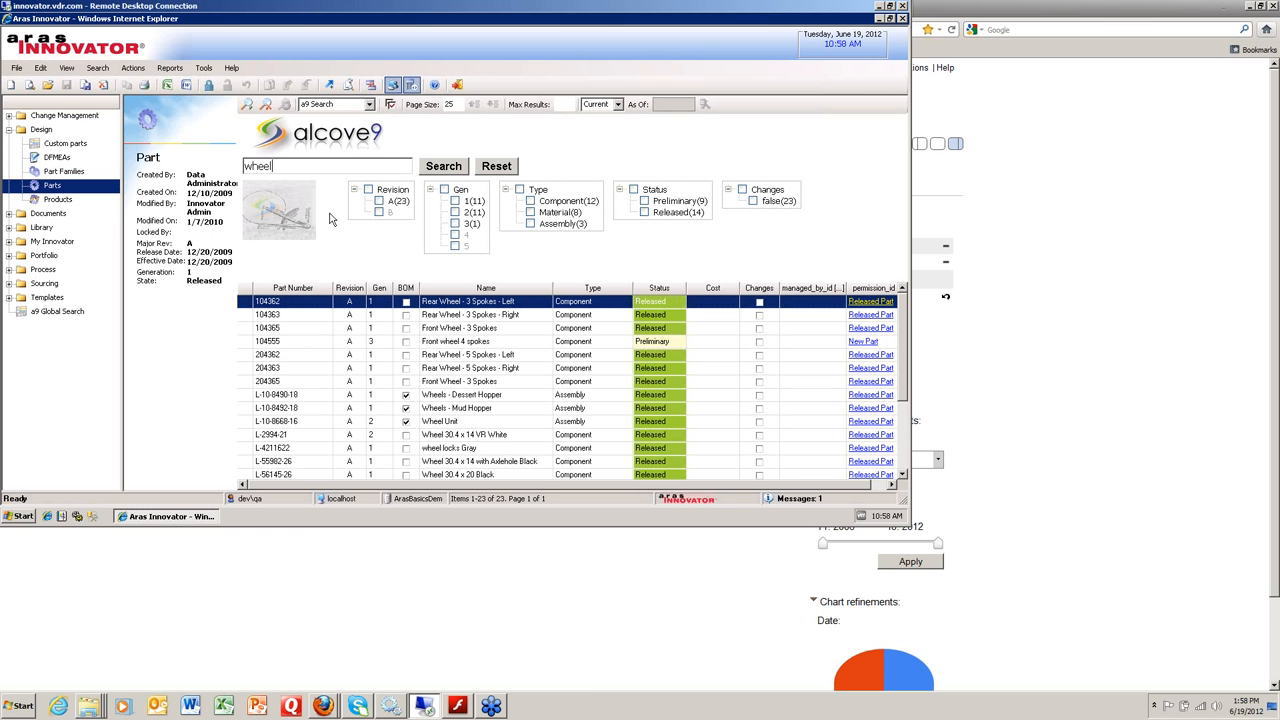
{"action": "mouse_move", "coordinate": [400, 229]}
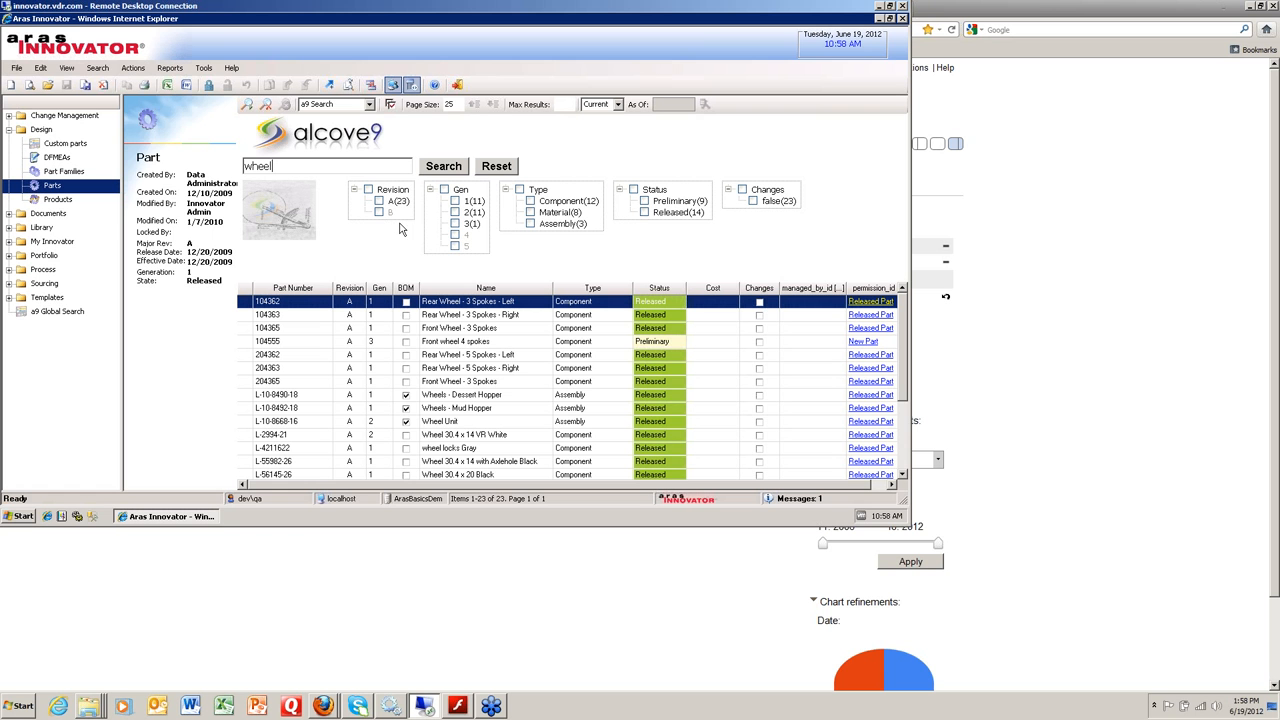
{"action": "mouse_move", "coordinate": [370, 188]}
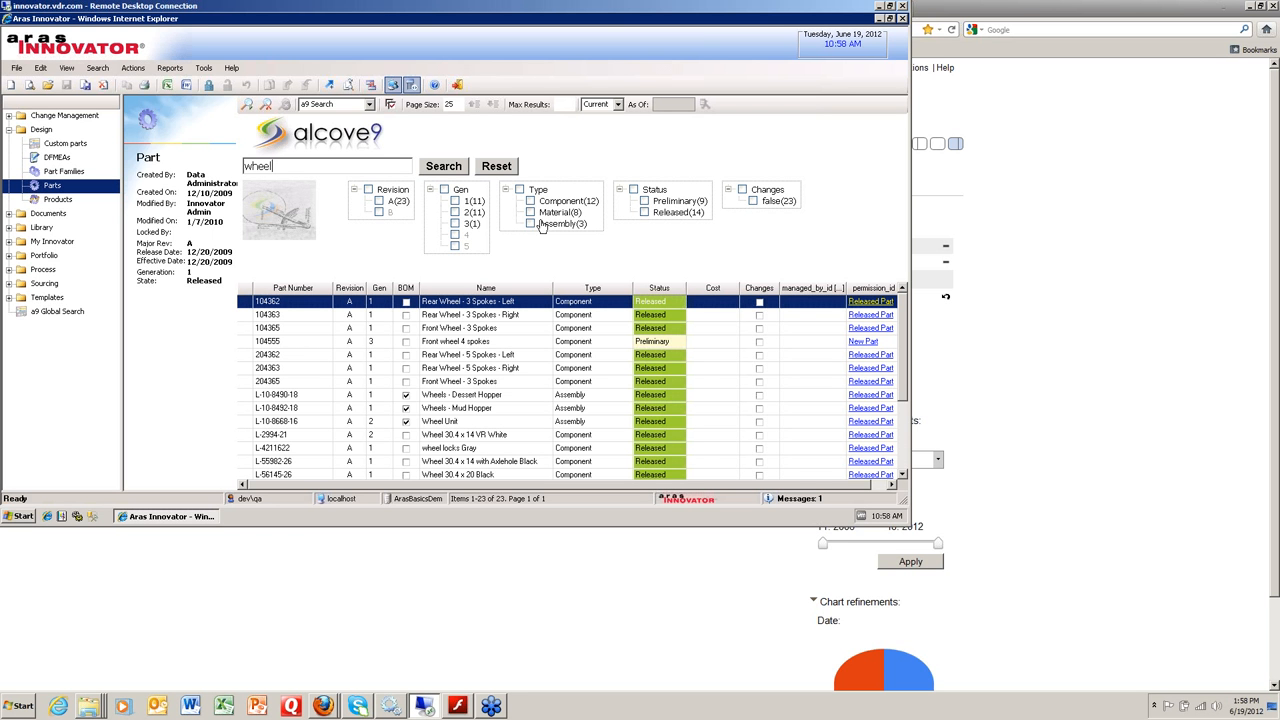
{"action": "mouse_move", "coordinate": [497, 214]}
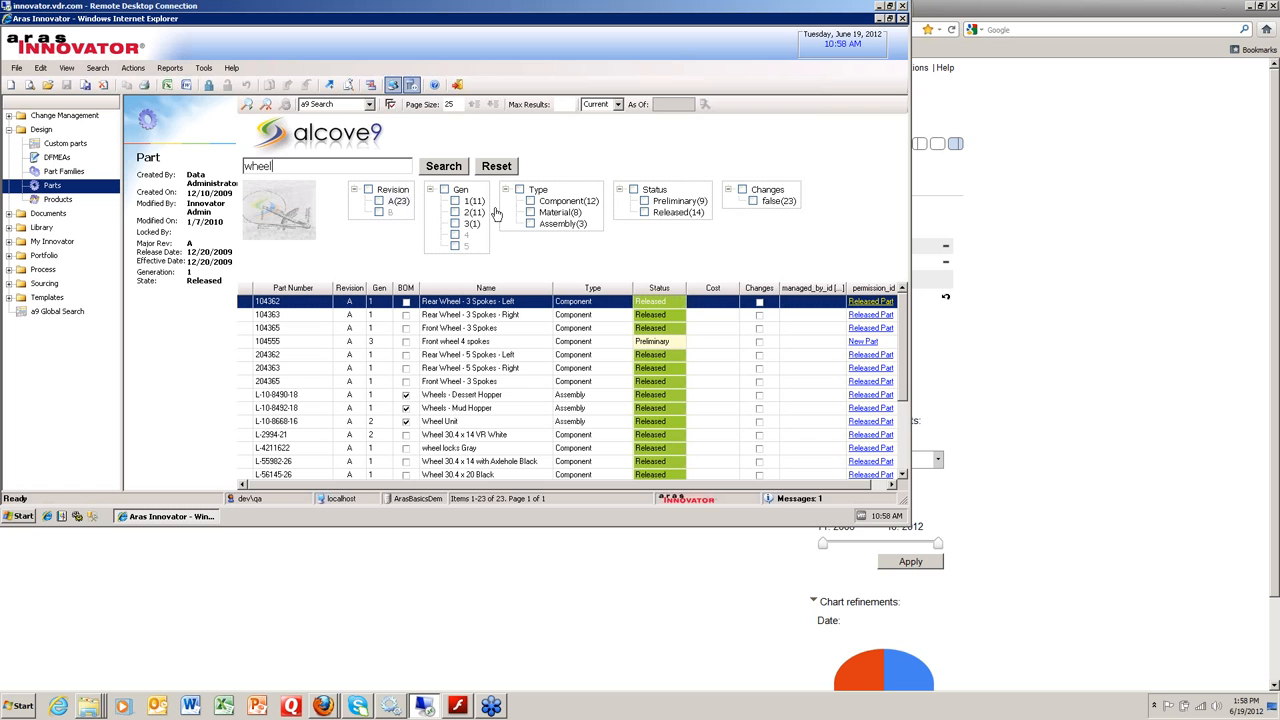
{"action": "mouse_move", "coordinate": [784, 215]}
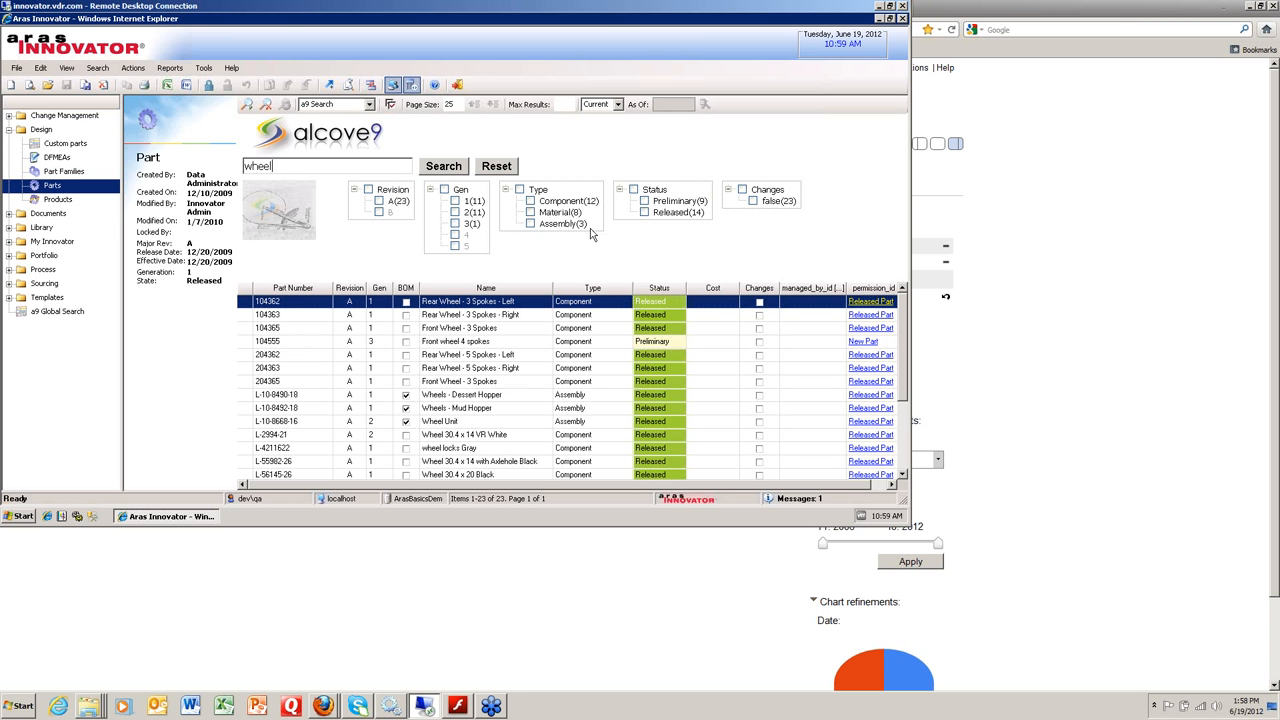
{"action": "mouse_move", "coordinate": [603, 215]}
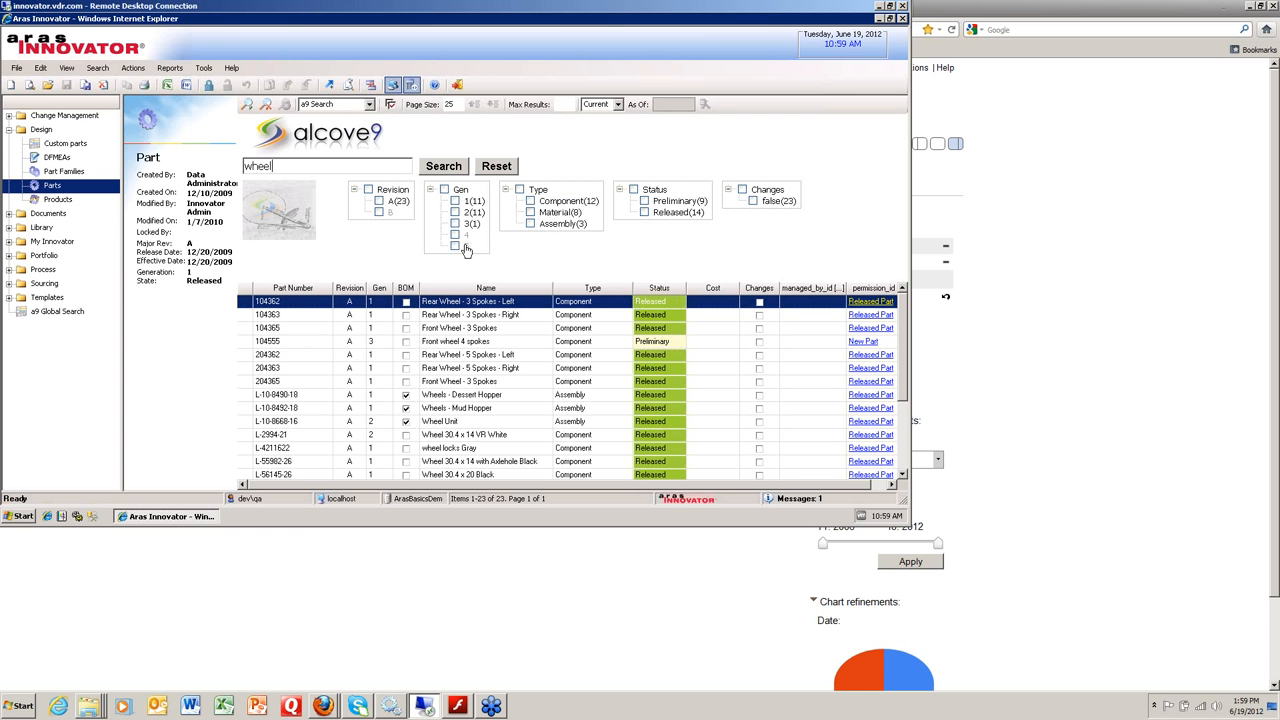
{"action": "mouse_move", "coordinate": [470, 244]}
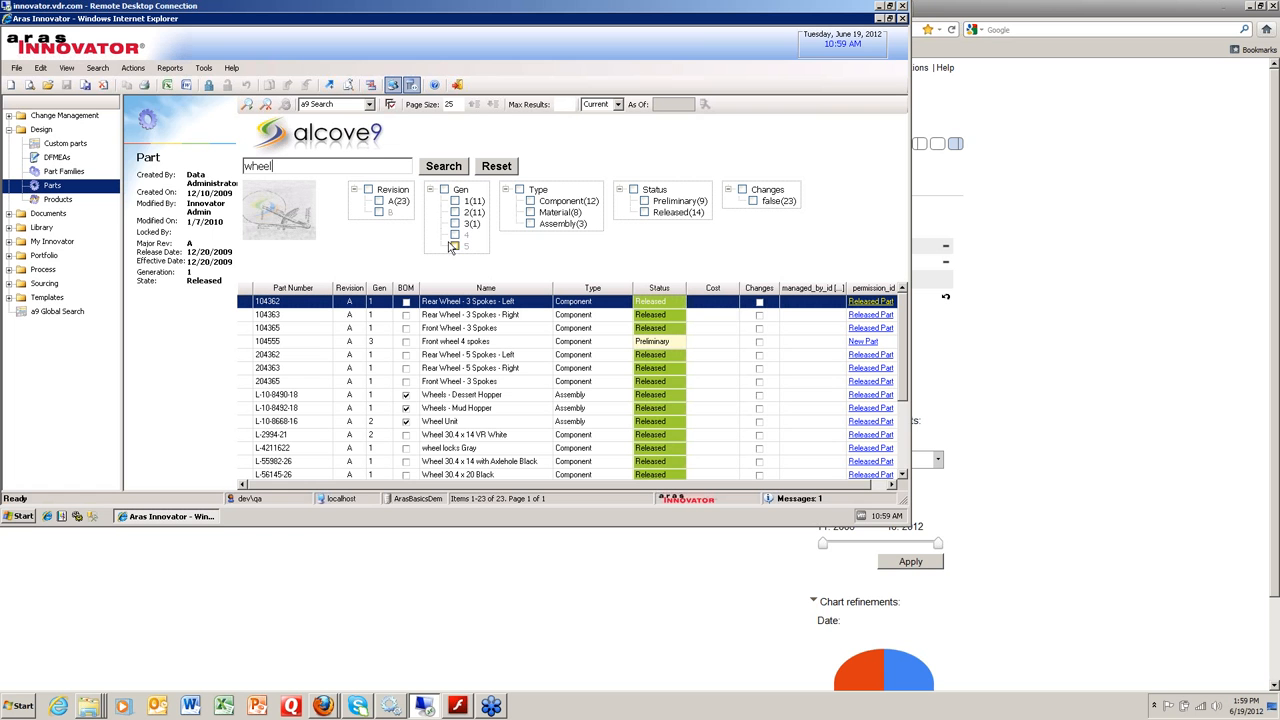
{"action": "mouse_move", "coordinate": [466, 255]}
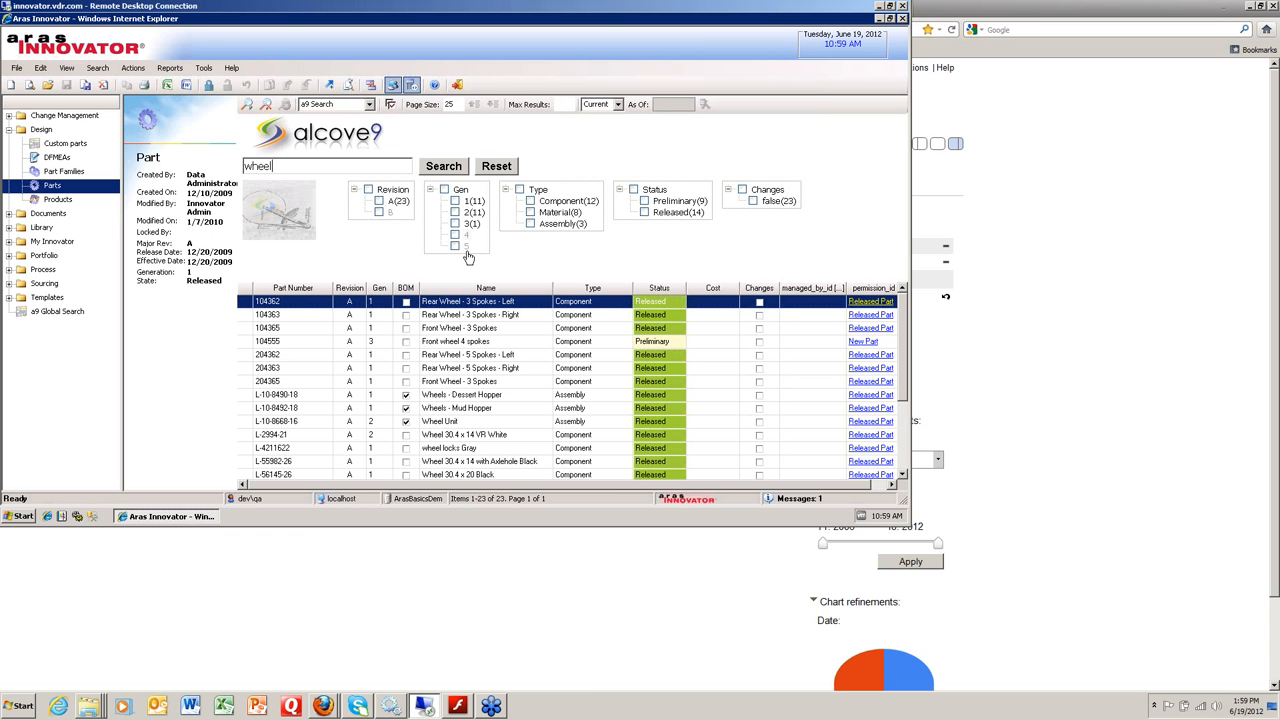
{"action": "mouse_move", "coordinate": [475, 260]}
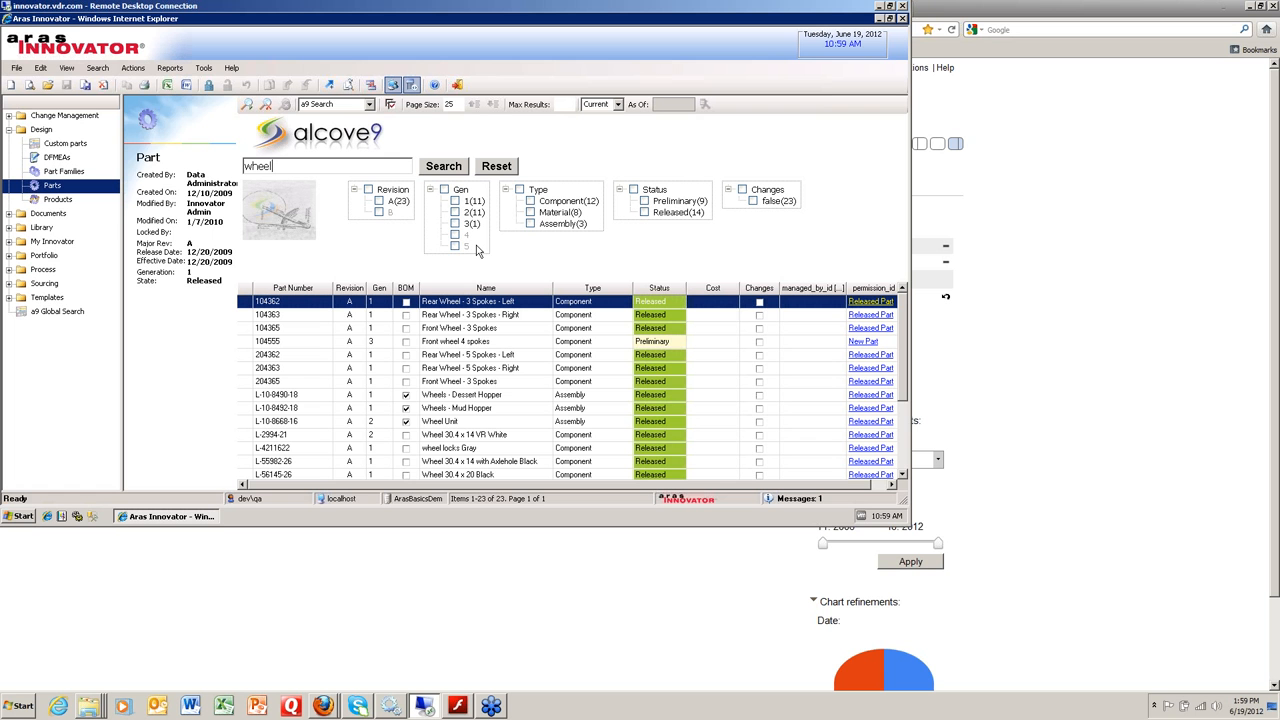
{"action": "mouse_move", "coordinate": [478, 240]}
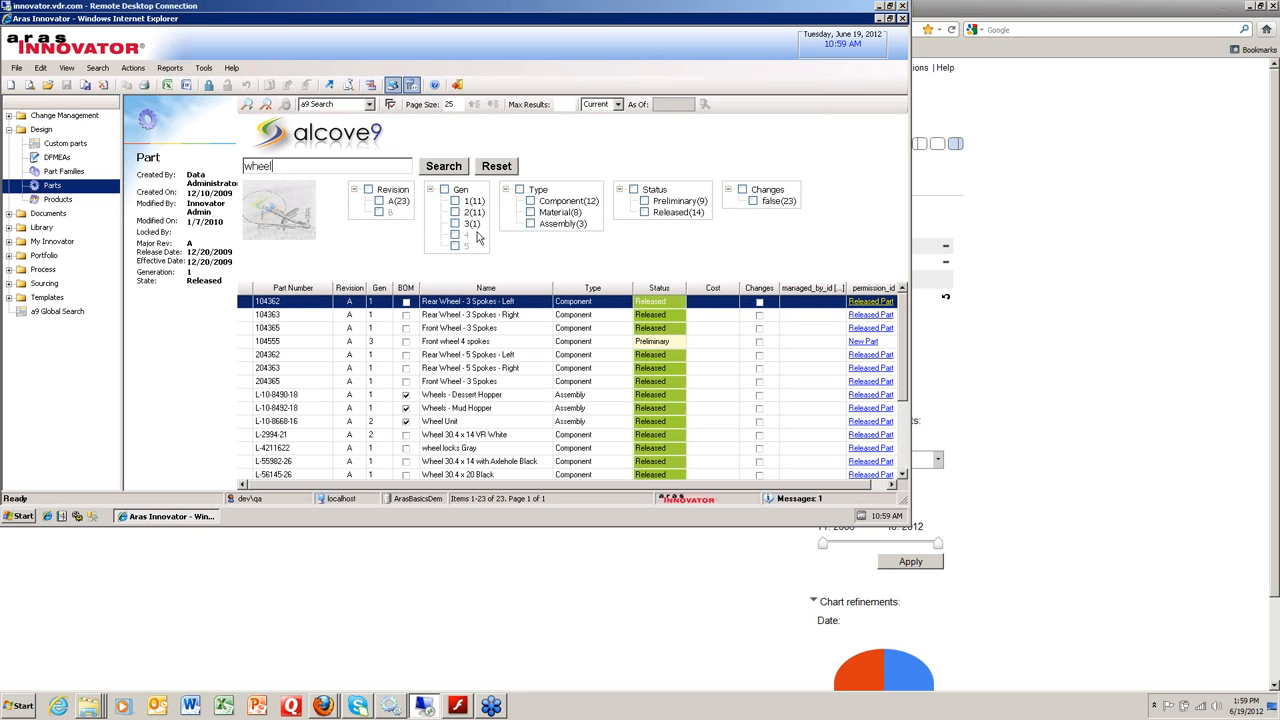
{"action": "mouse_move", "coordinate": [257, 182]}
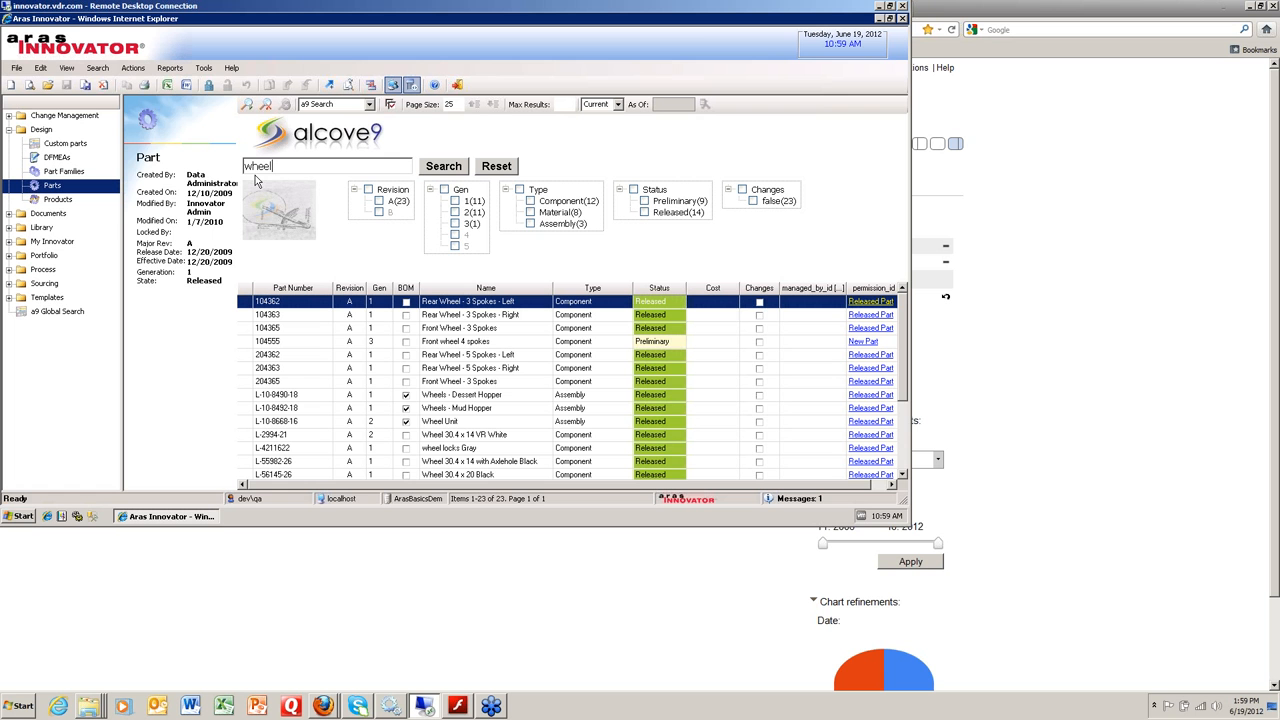
{"action": "mouse_move", "coordinate": [253, 181]}
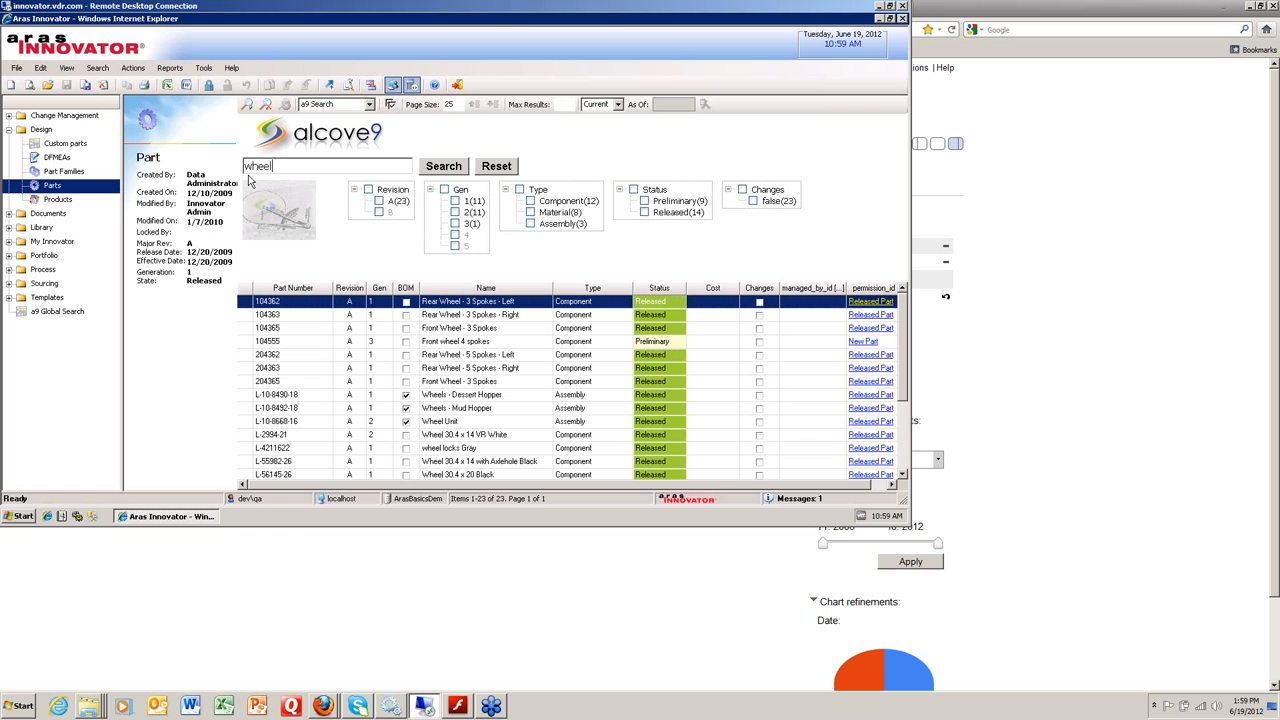
{"action": "mouse_move", "coordinate": [218, 210]}
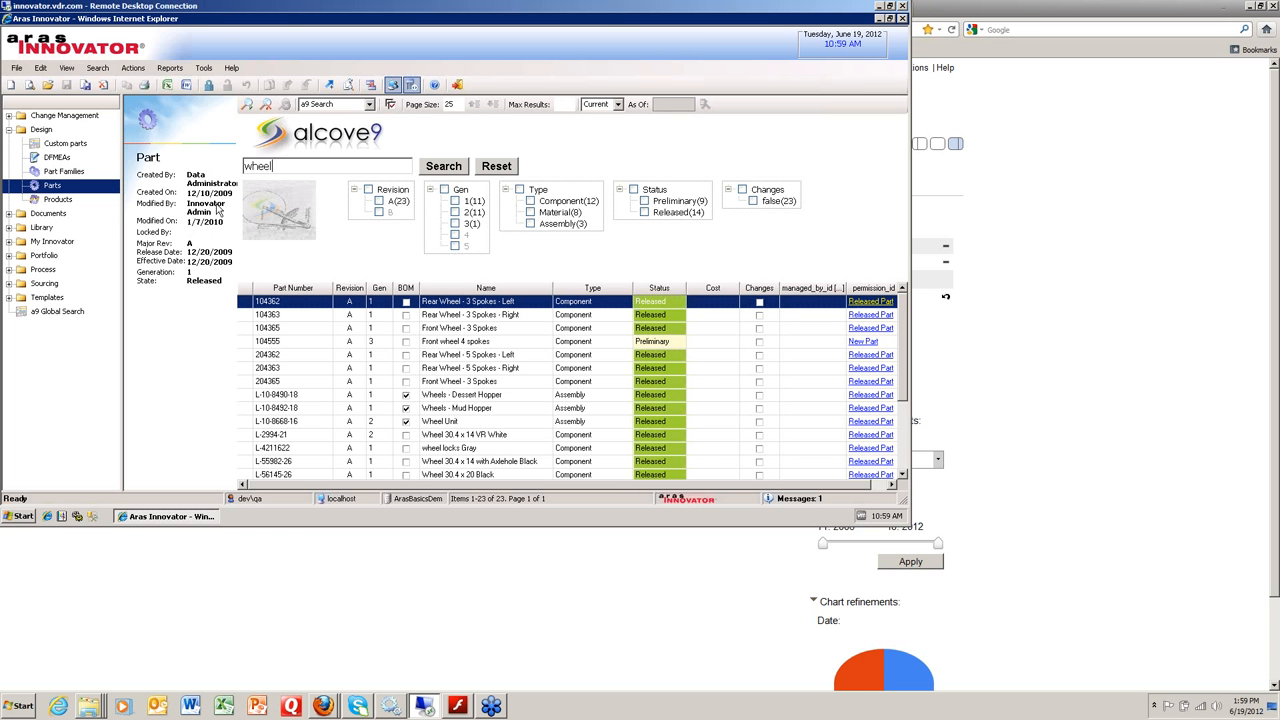
{"action": "mouse_move", "coordinate": [300, 235]}
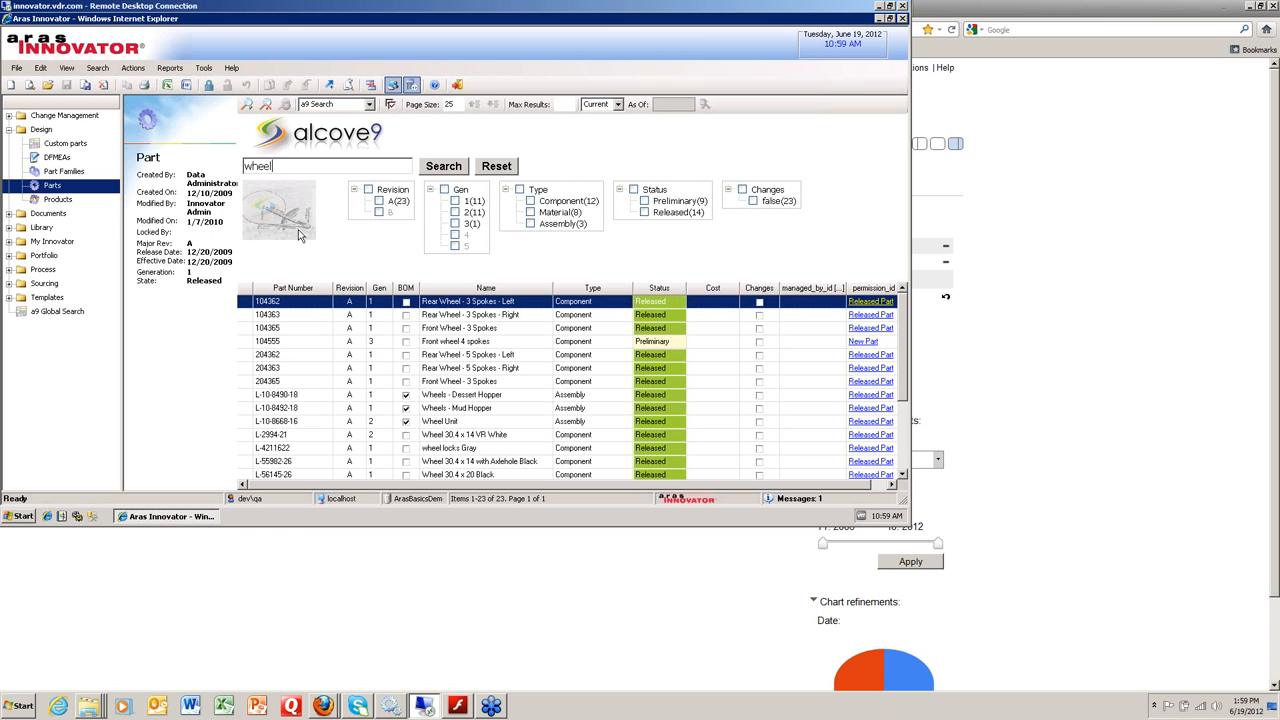
{"action": "mouse_move", "coordinate": [322, 217]}
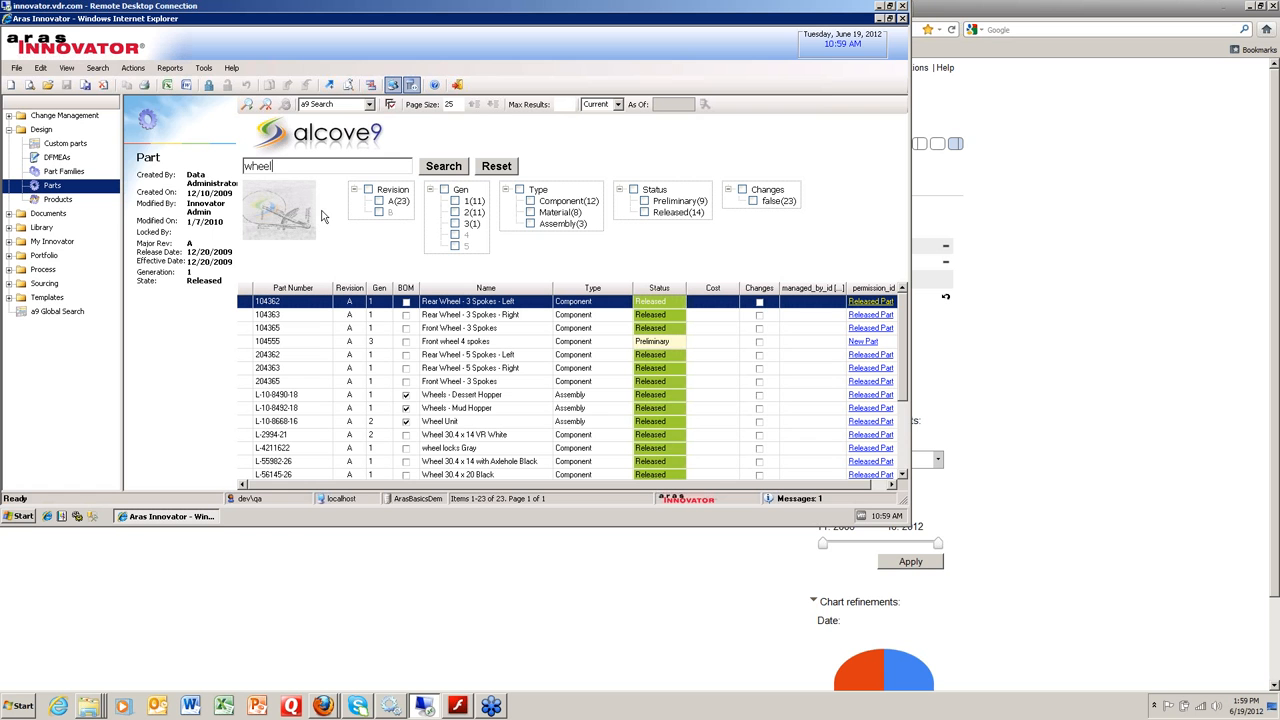
{"action": "mouse_move", "coordinate": [495, 222]}
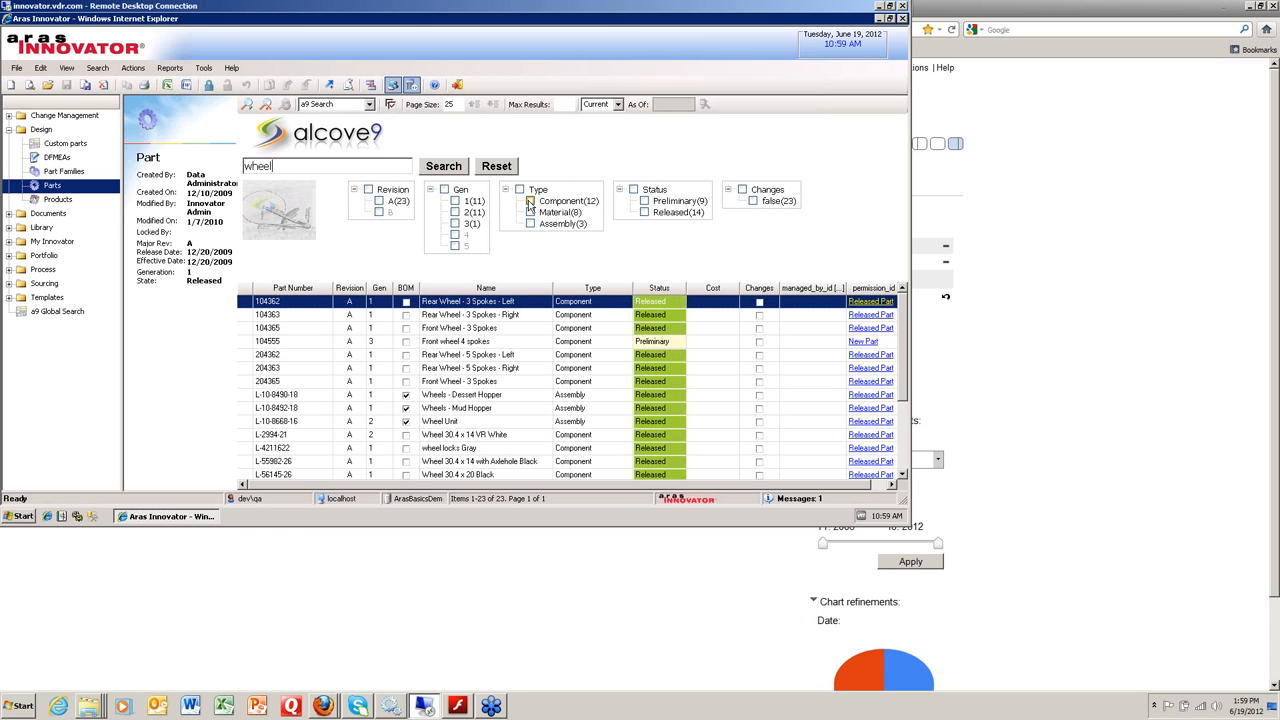
{"action": "mouse_move", "coordinate": [425, 203]}
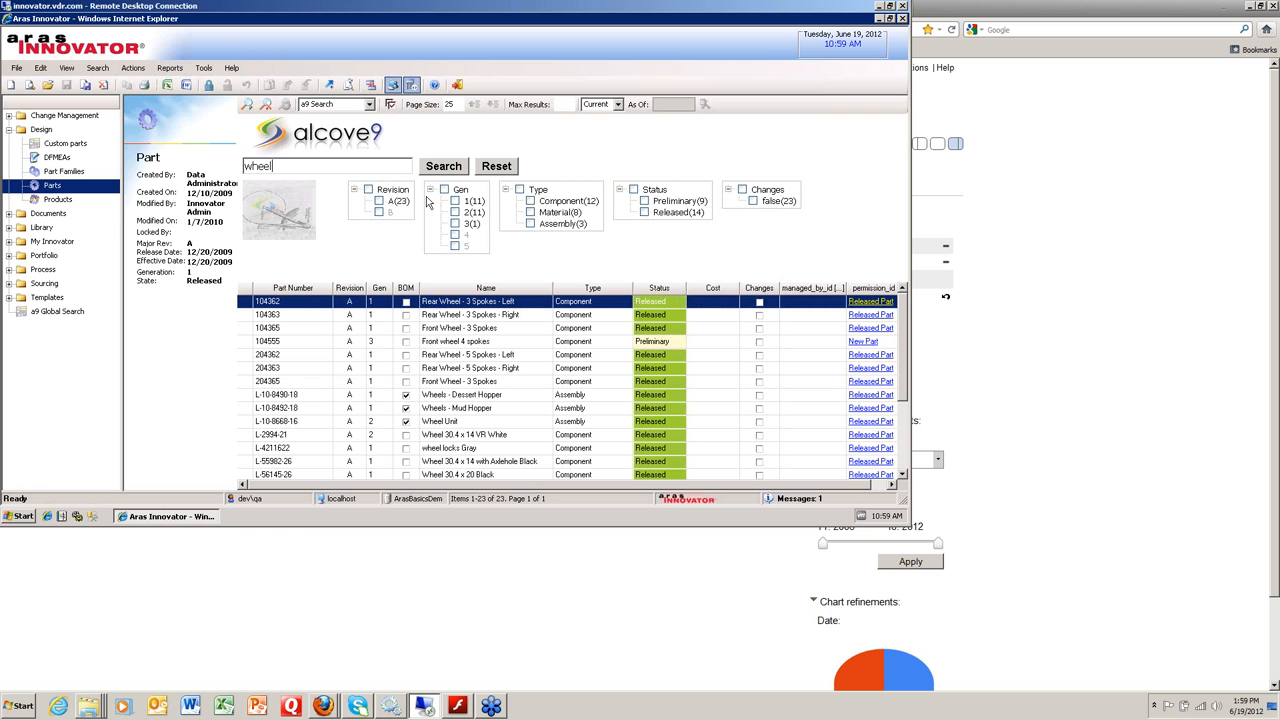
Filter the wheel results by the Component type to 12 parts and select the first one
{"action": "left_click", "coordinate": [525, 201]}
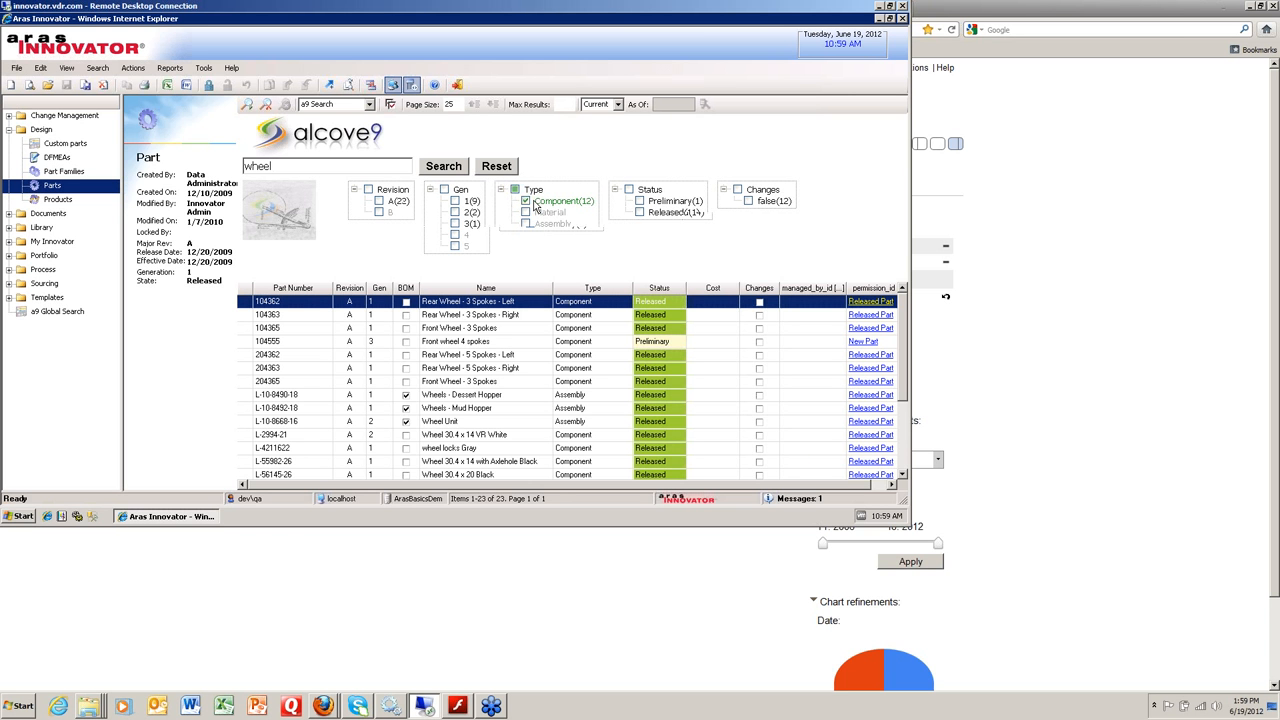
{"action": "left_click", "coordinate": [526, 201]}
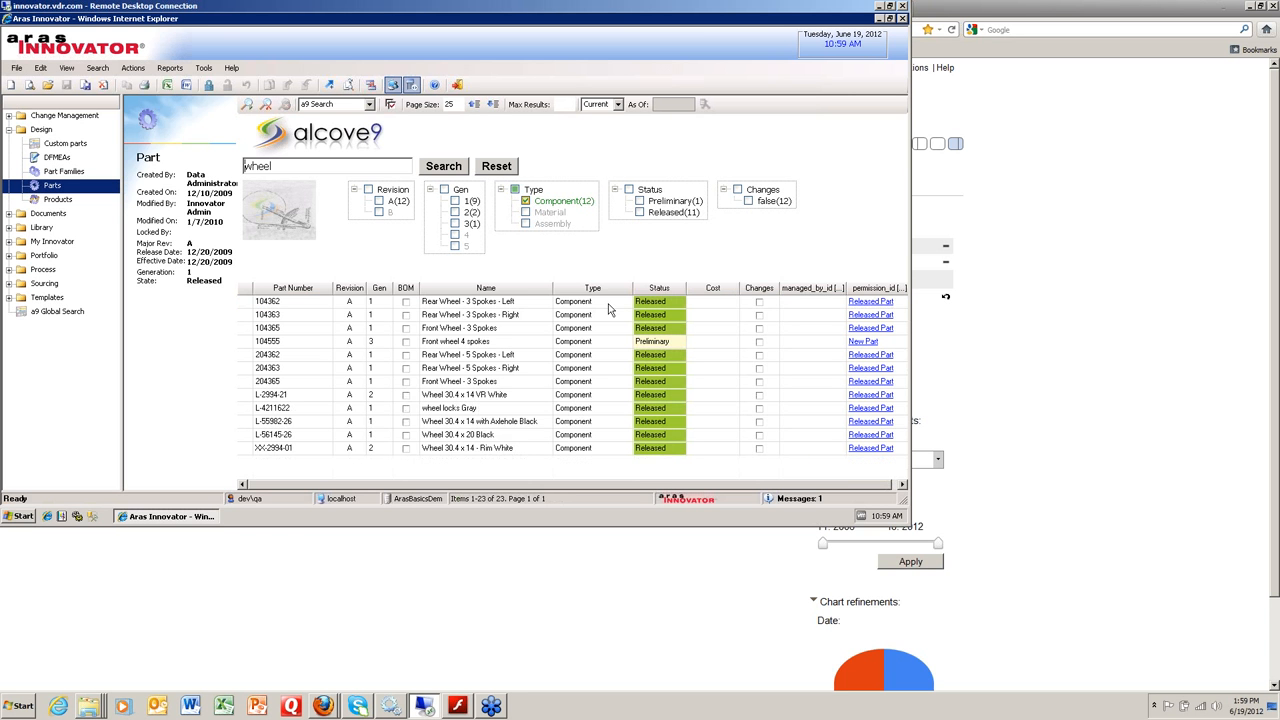
{"action": "left_click", "coordinate": [290, 301]}
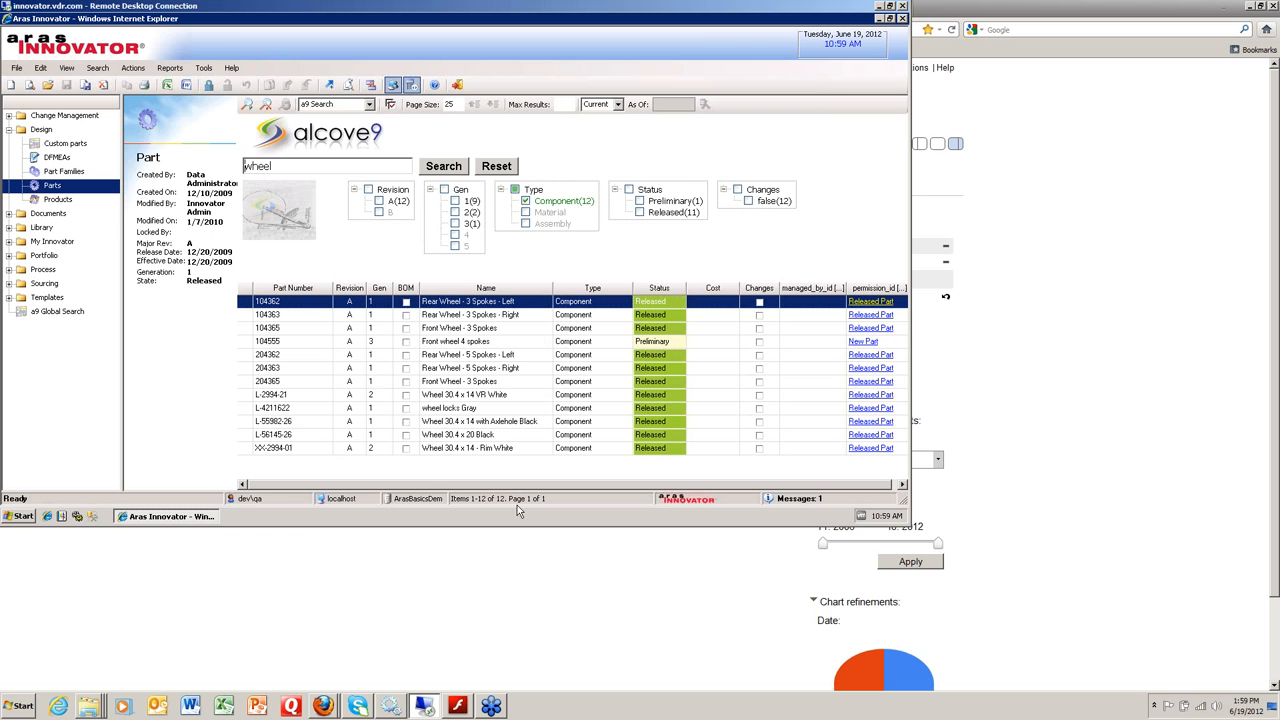
{"action": "mouse_move", "coordinate": [510, 378]}
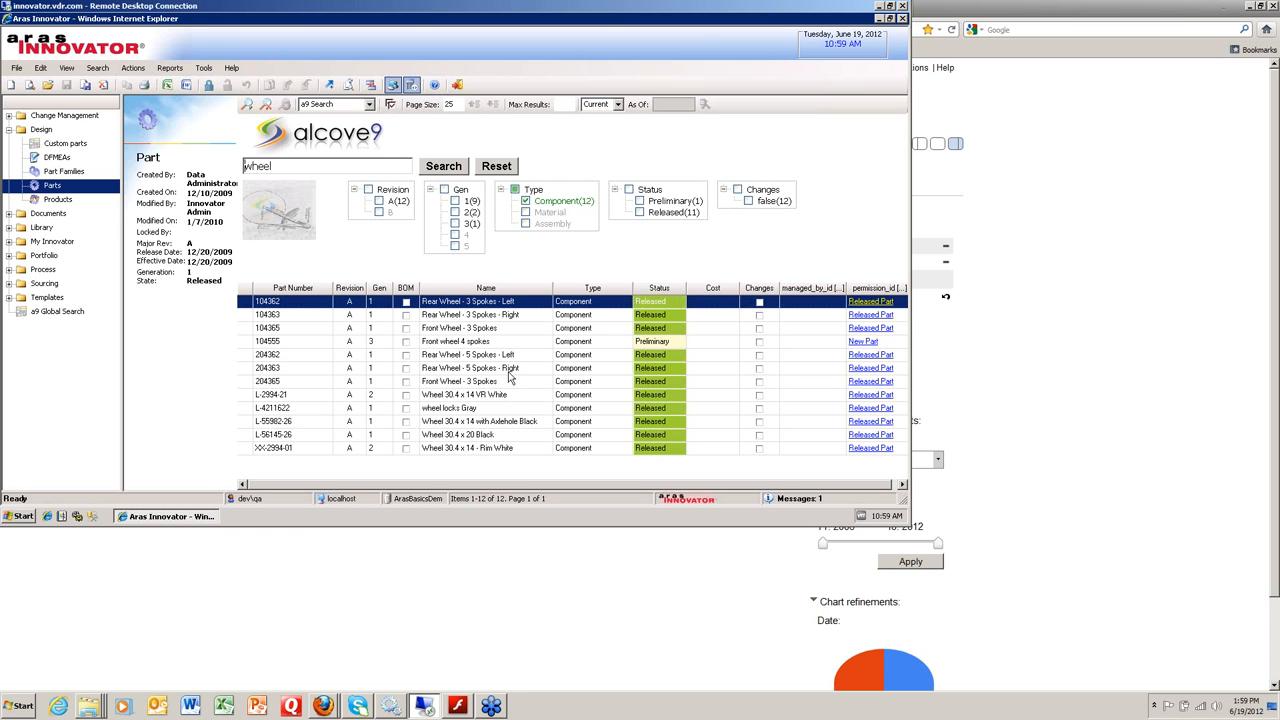
{"action": "mouse_move", "coordinate": [531, 260]}
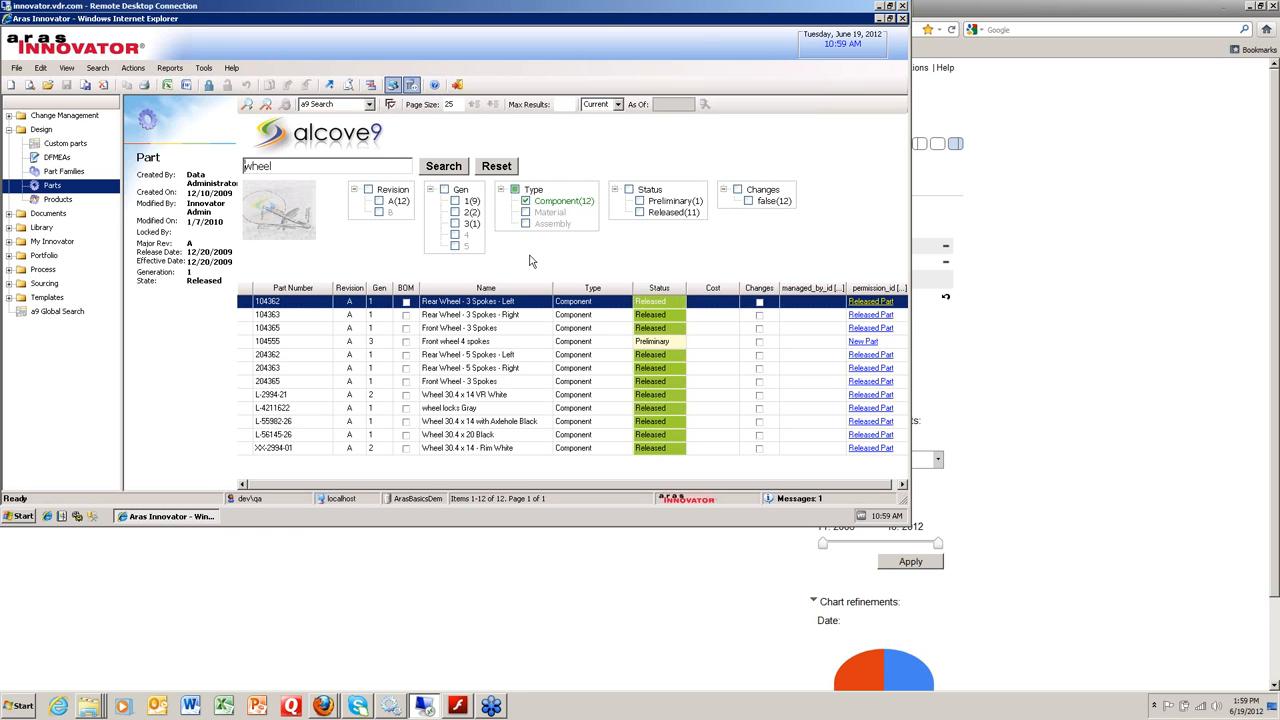
{"action": "mouse_move", "coordinate": [513, 401]}
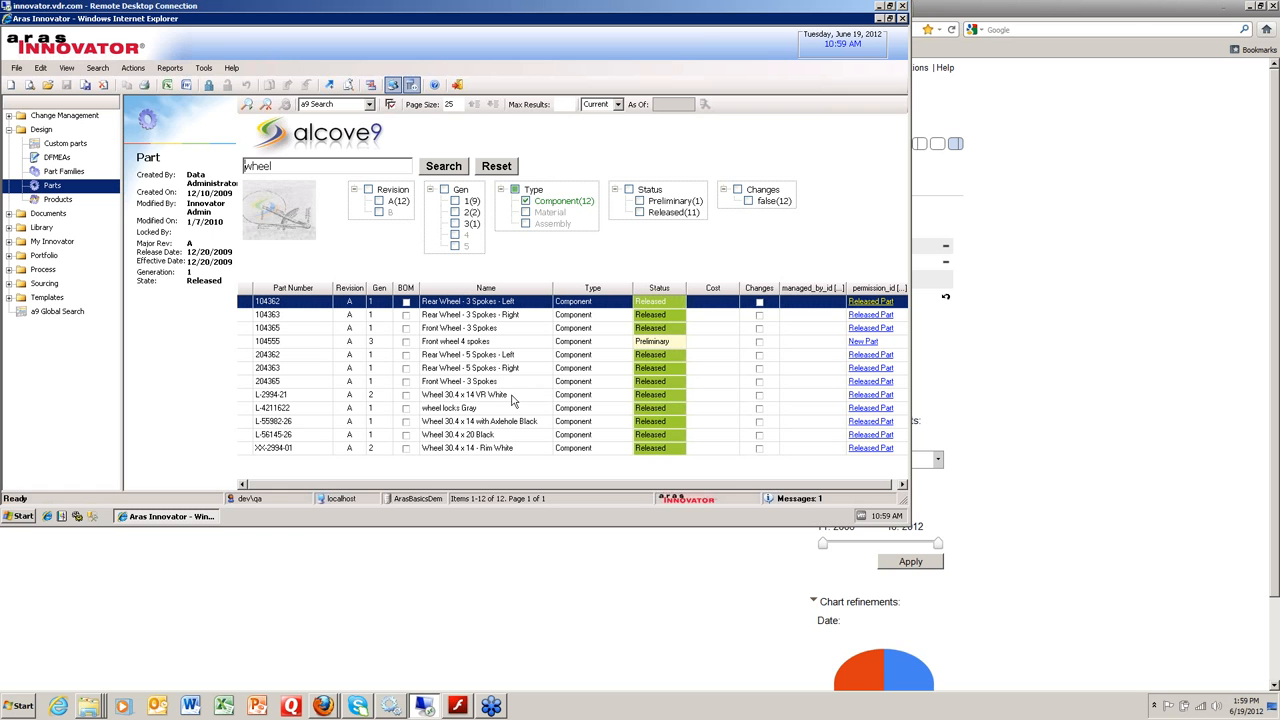
{"action": "mouse_move", "coordinate": [33, 240]}
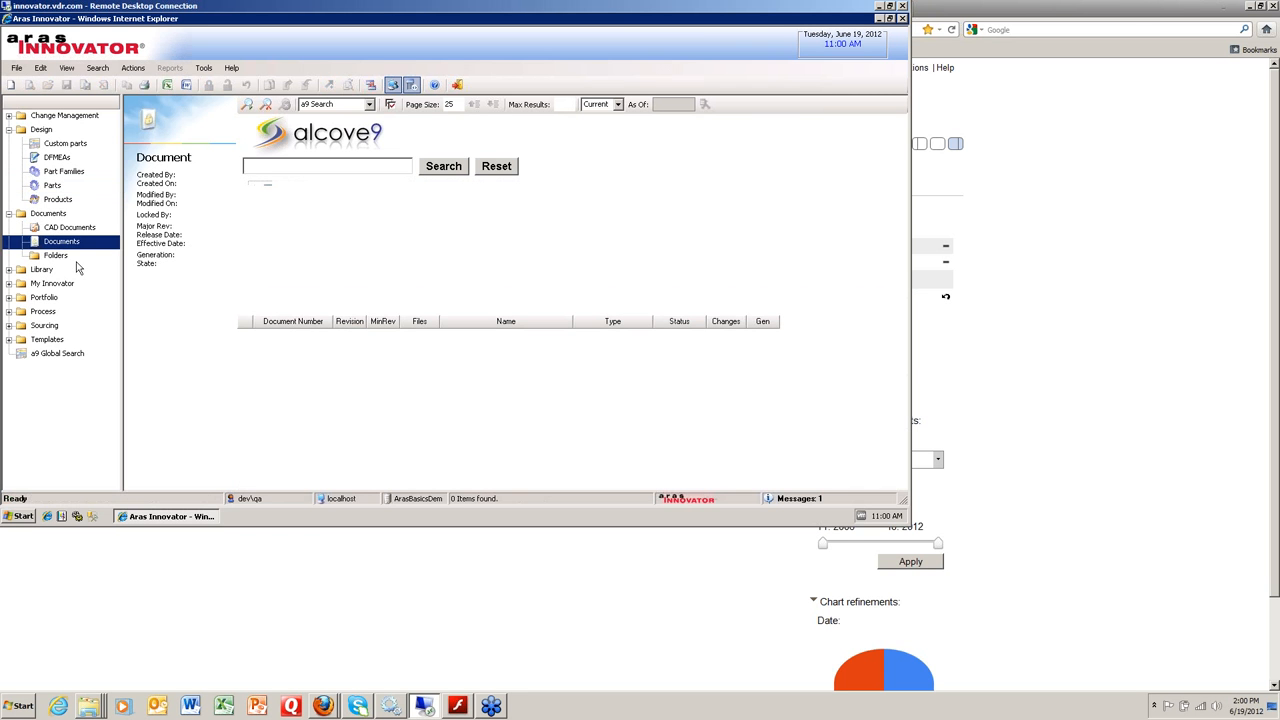
Keep a9 Search selected in the Documents search mode dropdown
{"action": "left_click", "coordinate": [369, 104]}
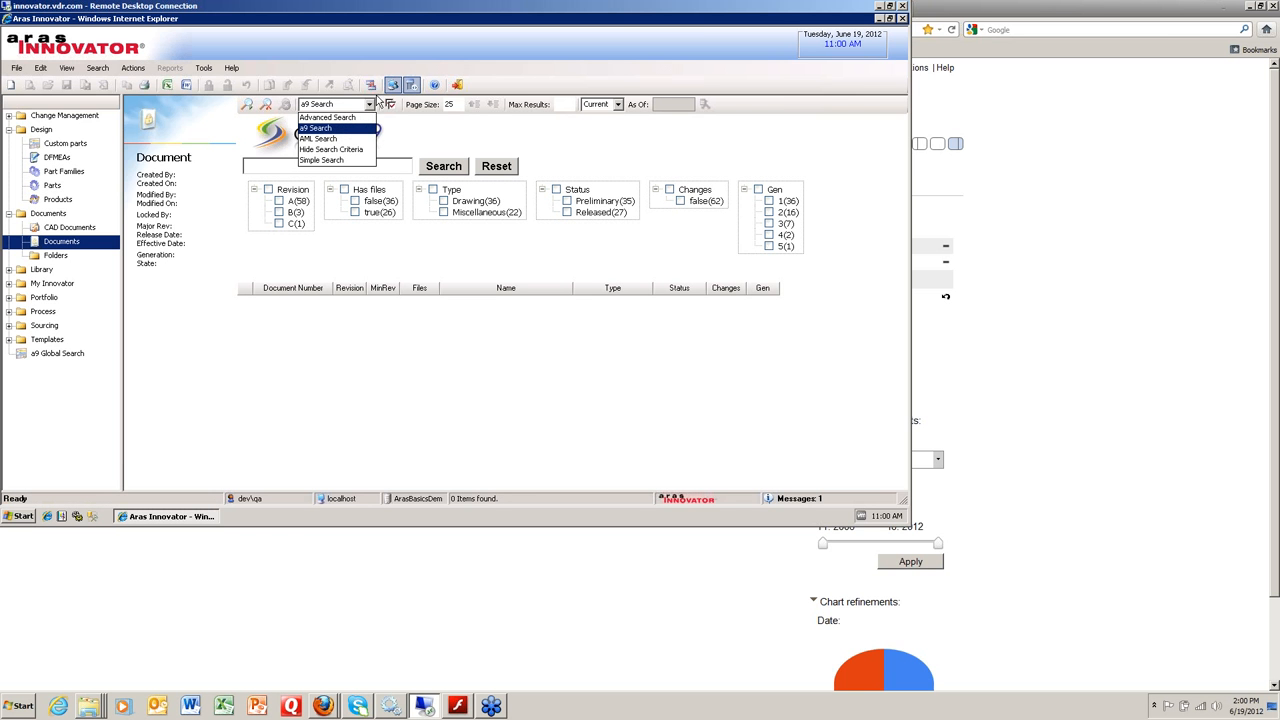
{"action": "mouse_move", "coordinate": [327, 117]}
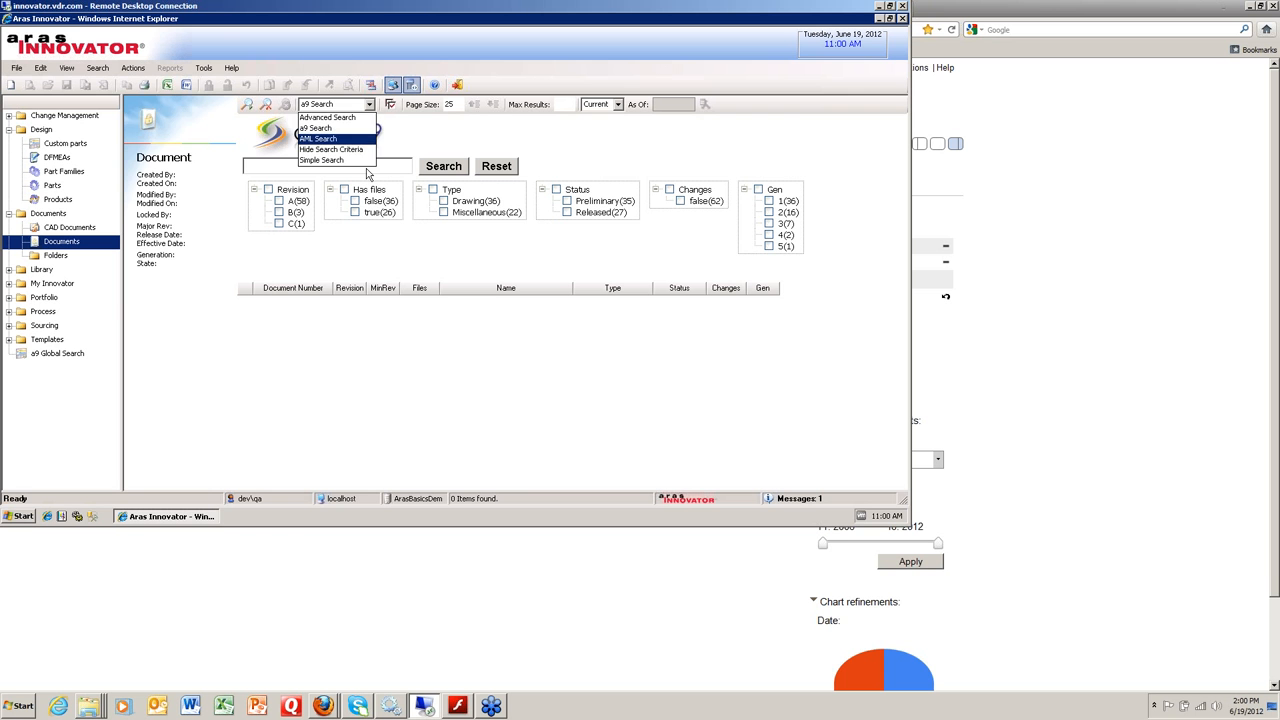
{"action": "mouse_move", "coordinate": [335, 128]}
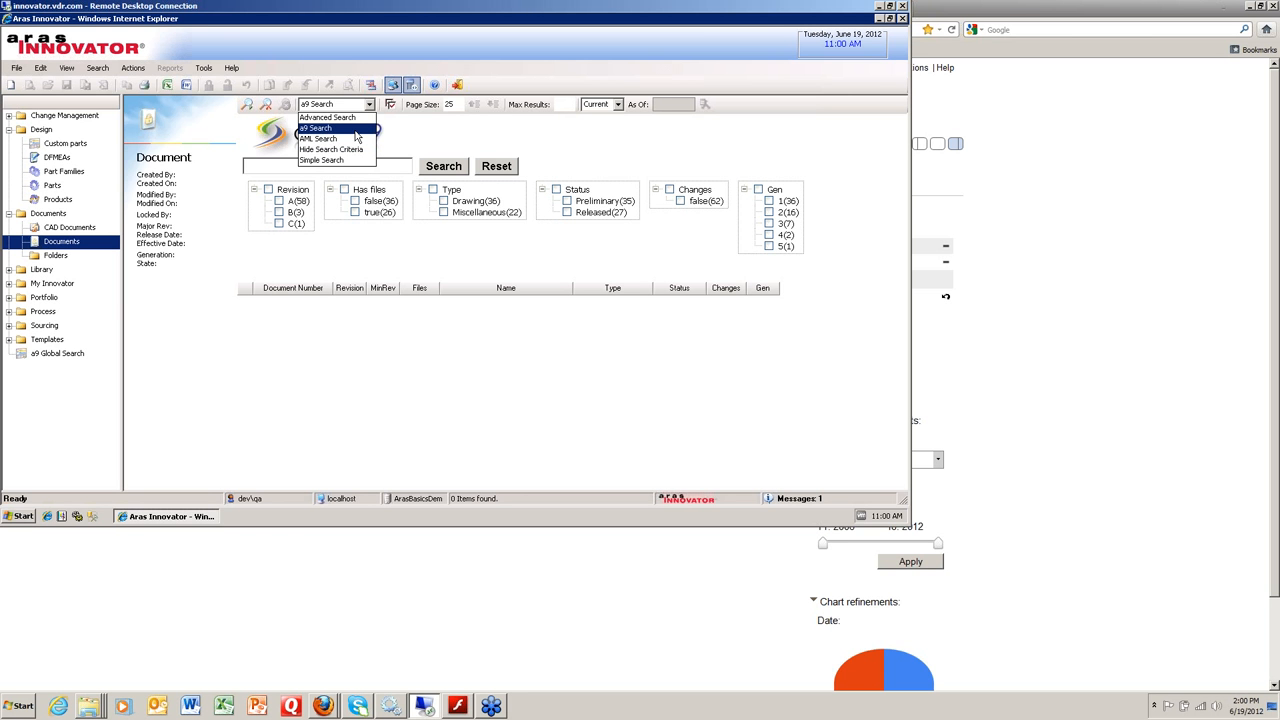
{"action": "mouse_move", "coordinate": [318, 138]}
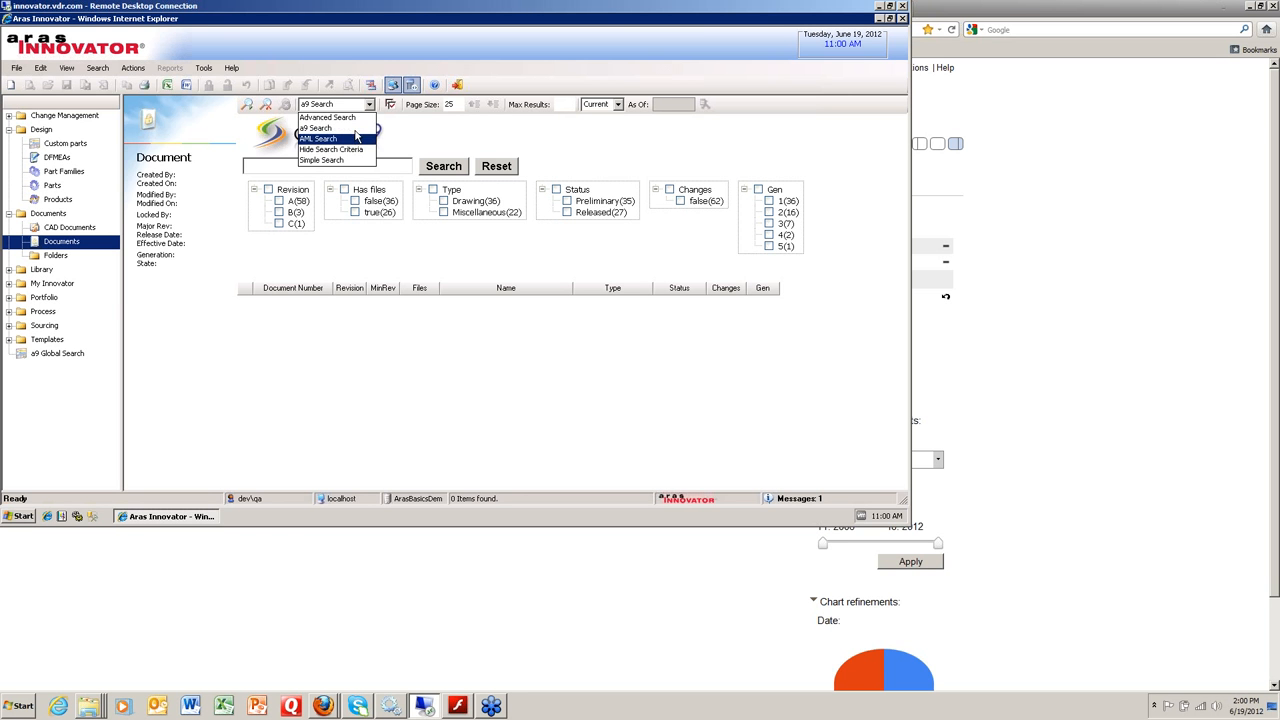
{"action": "mouse_move", "coordinate": [435, 150]}
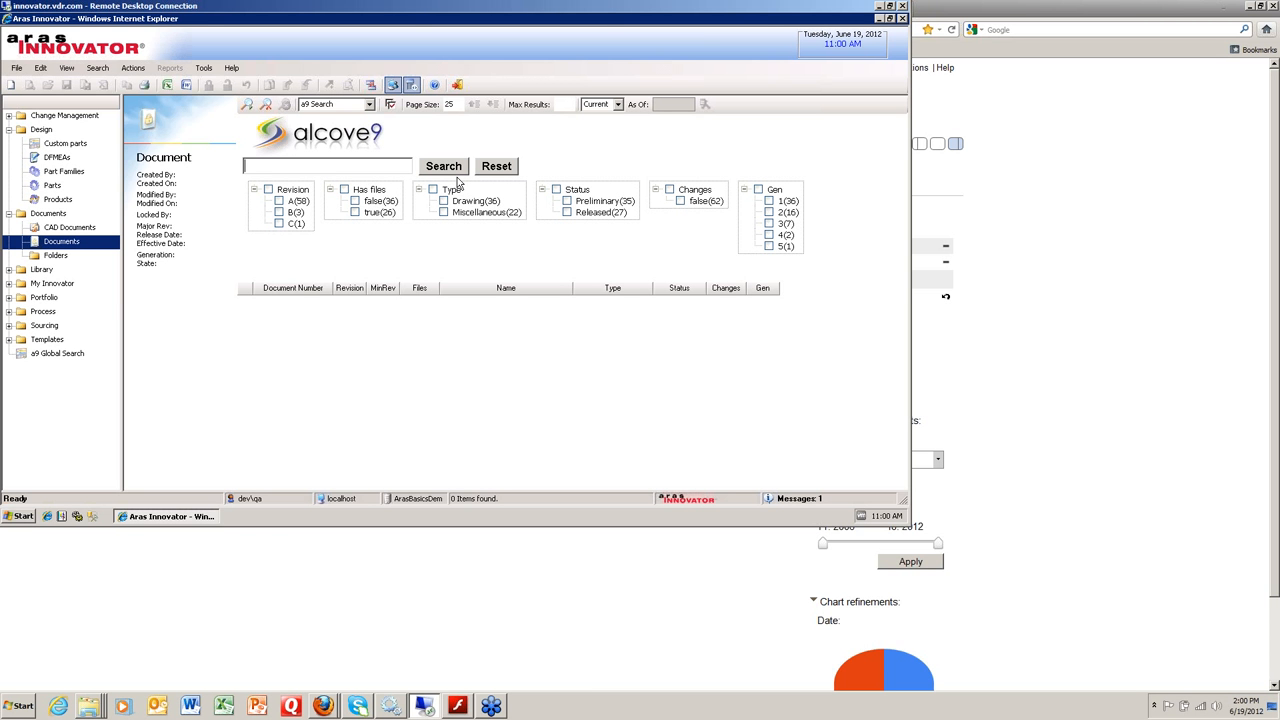
Search Documents for 'wheel', returning three matching documents, and select a result
{"action": "type", "text": "w"}
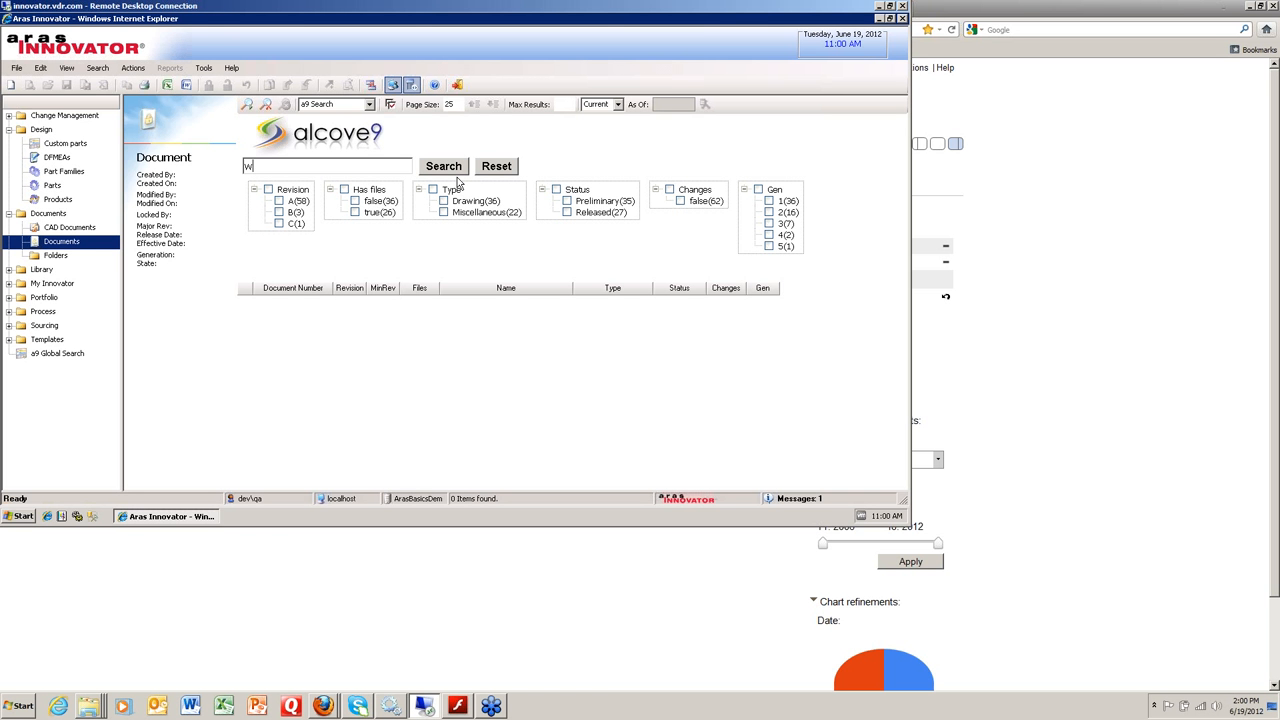
{"action": "type", "text": "heel,"}
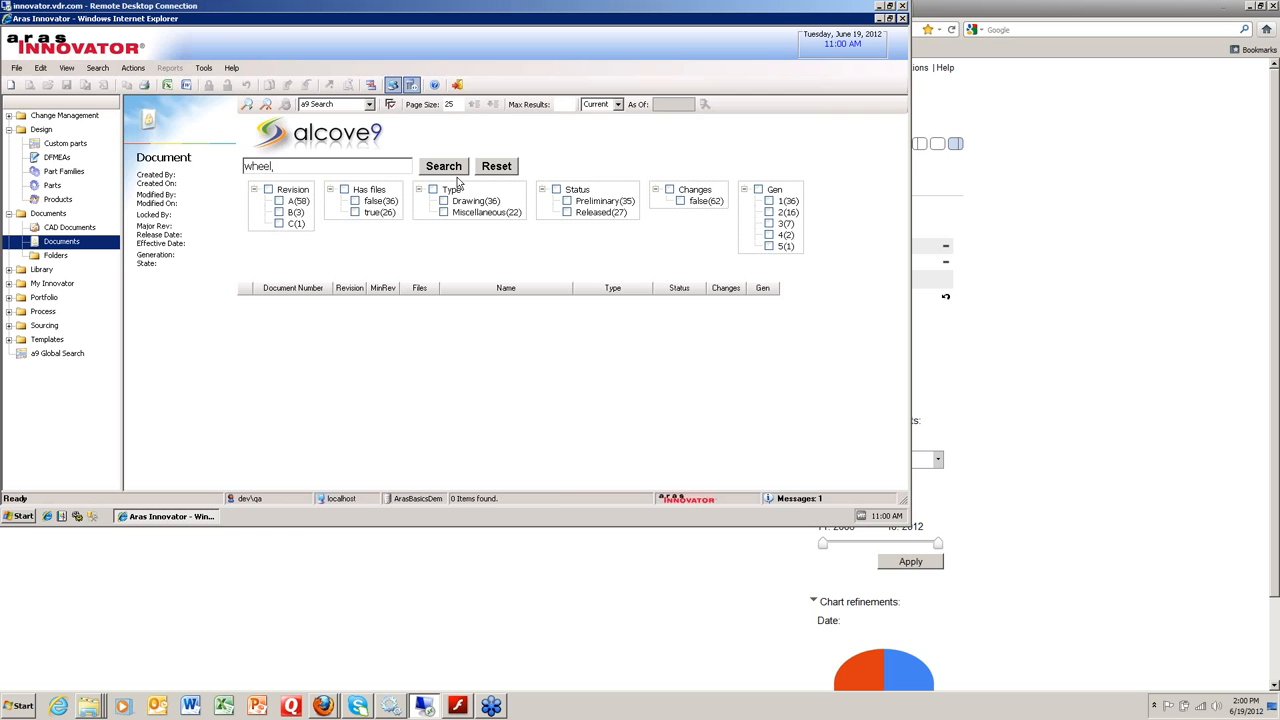
{"action": "left_click", "coordinate": [443, 166]}
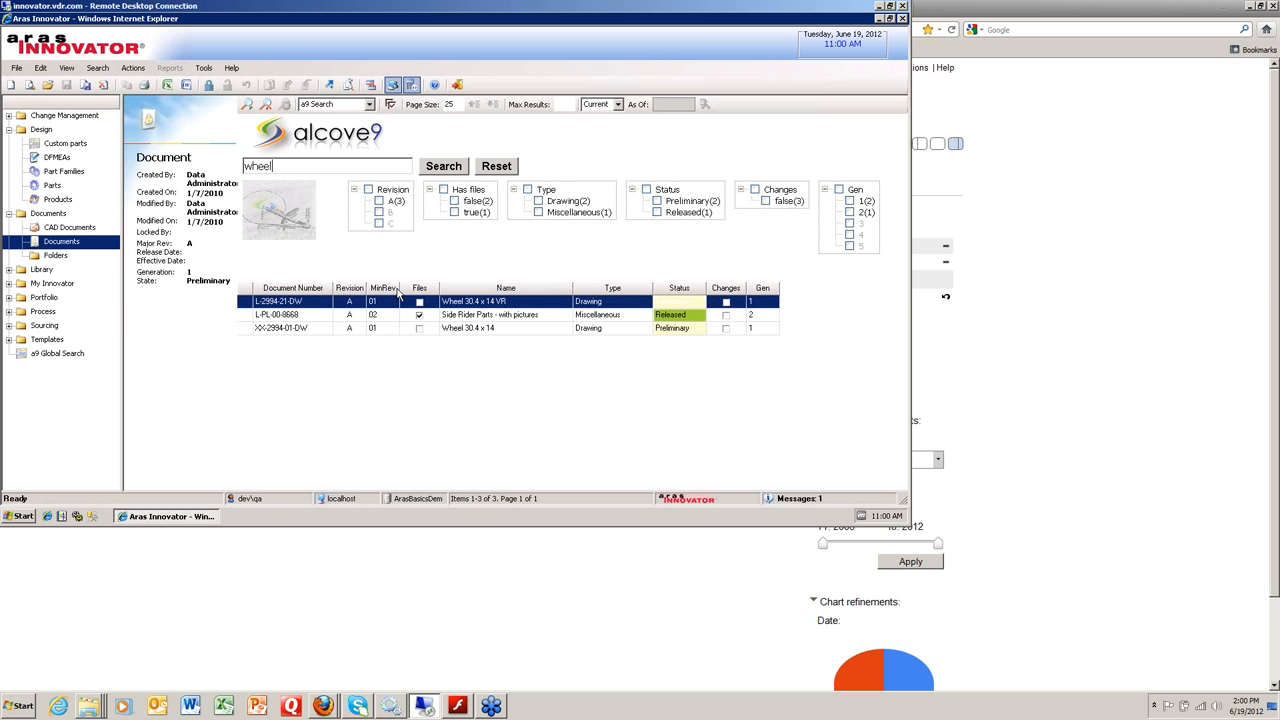
{"action": "mouse_move", "coordinate": [474, 332]}
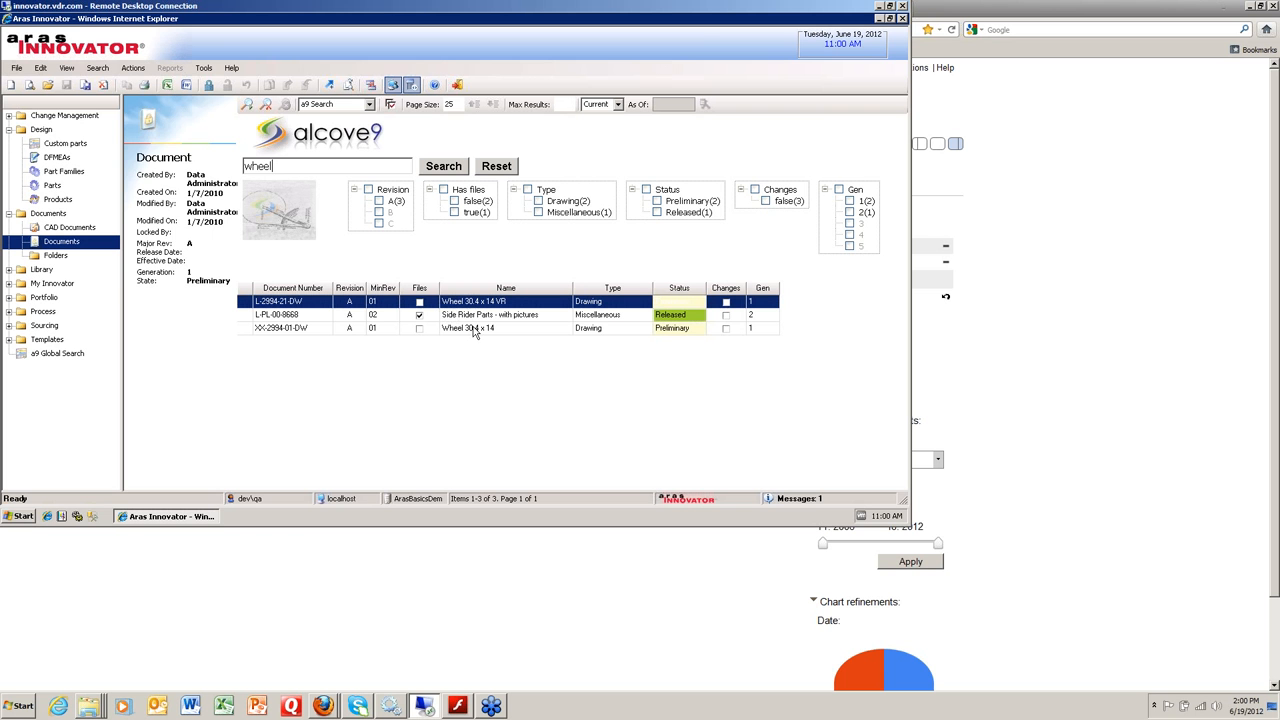
{"action": "mouse_move", "coordinate": [440, 304]}
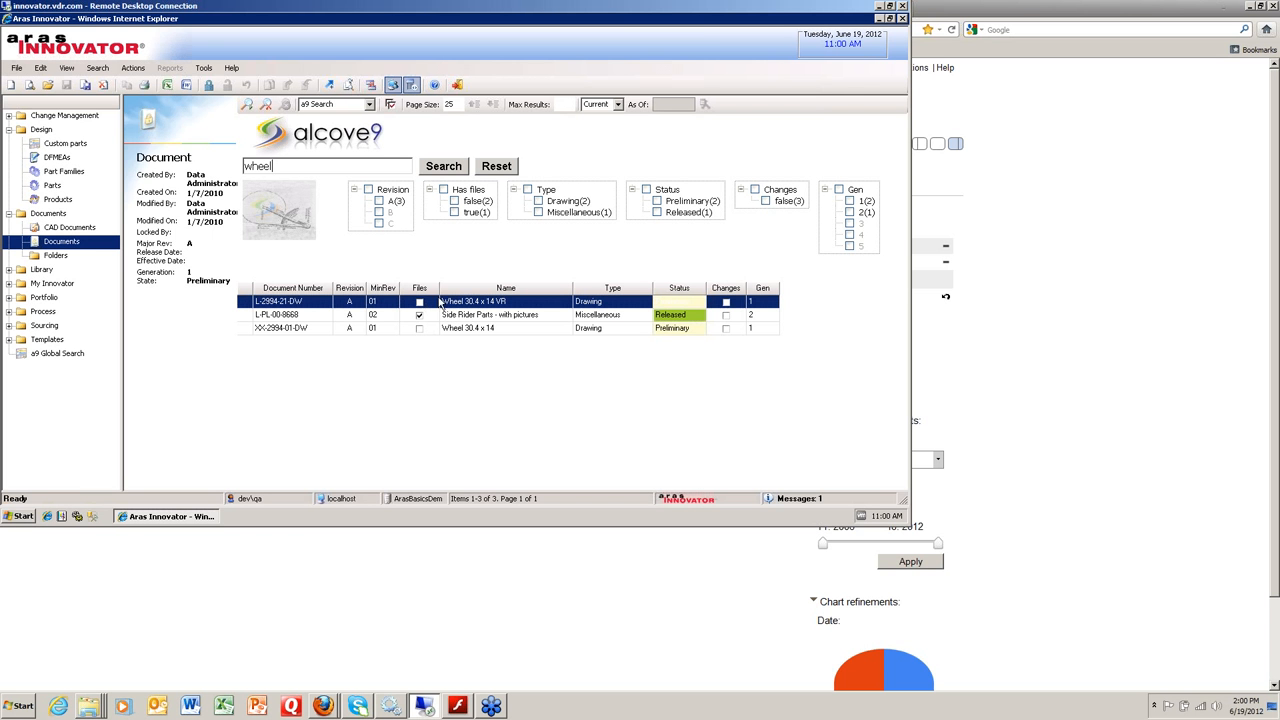
{"action": "mouse_move", "coordinate": [478, 327]}
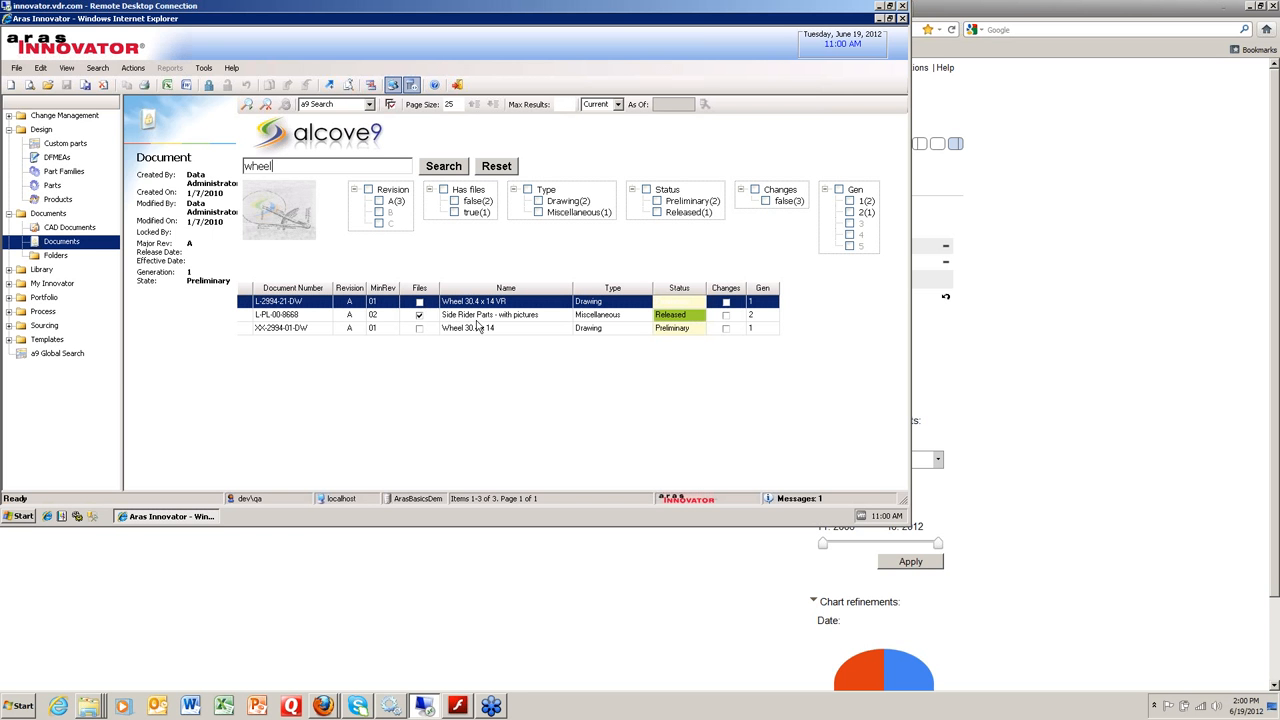
{"action": "left_click", "coordinate": [419, 314]}
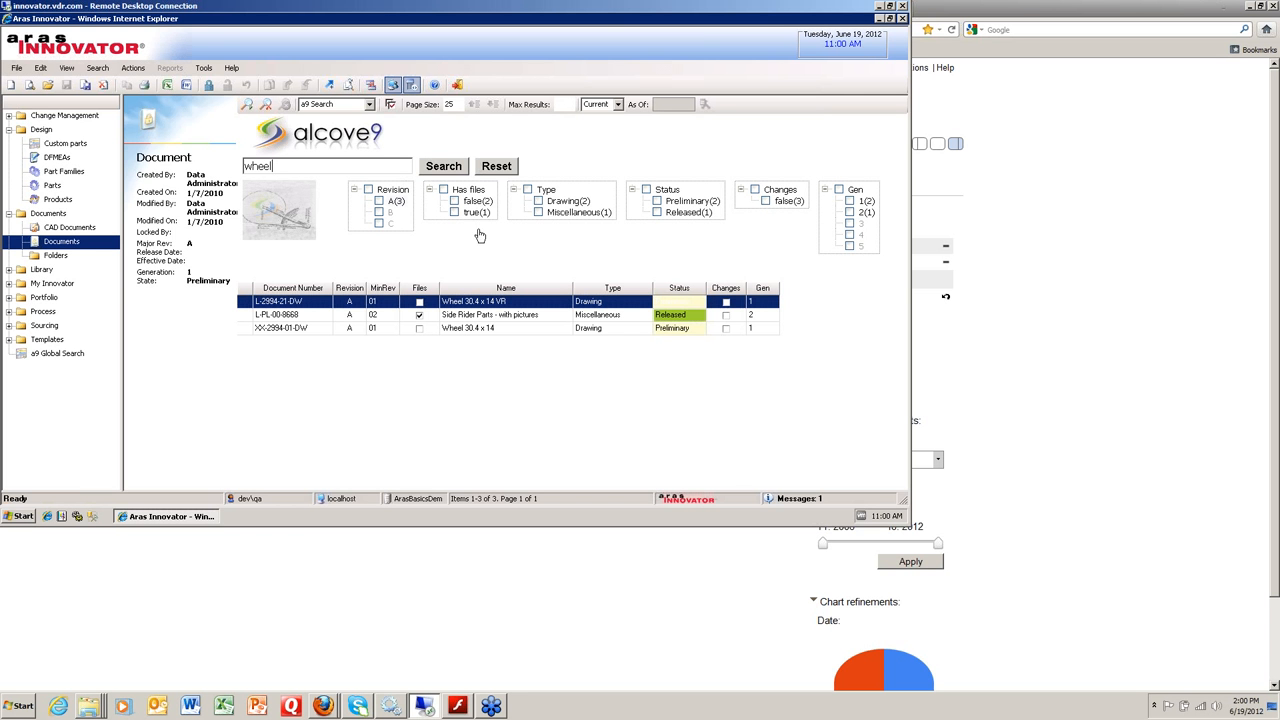
{"action": "mouse_move", "coordinate": [445, 247]}
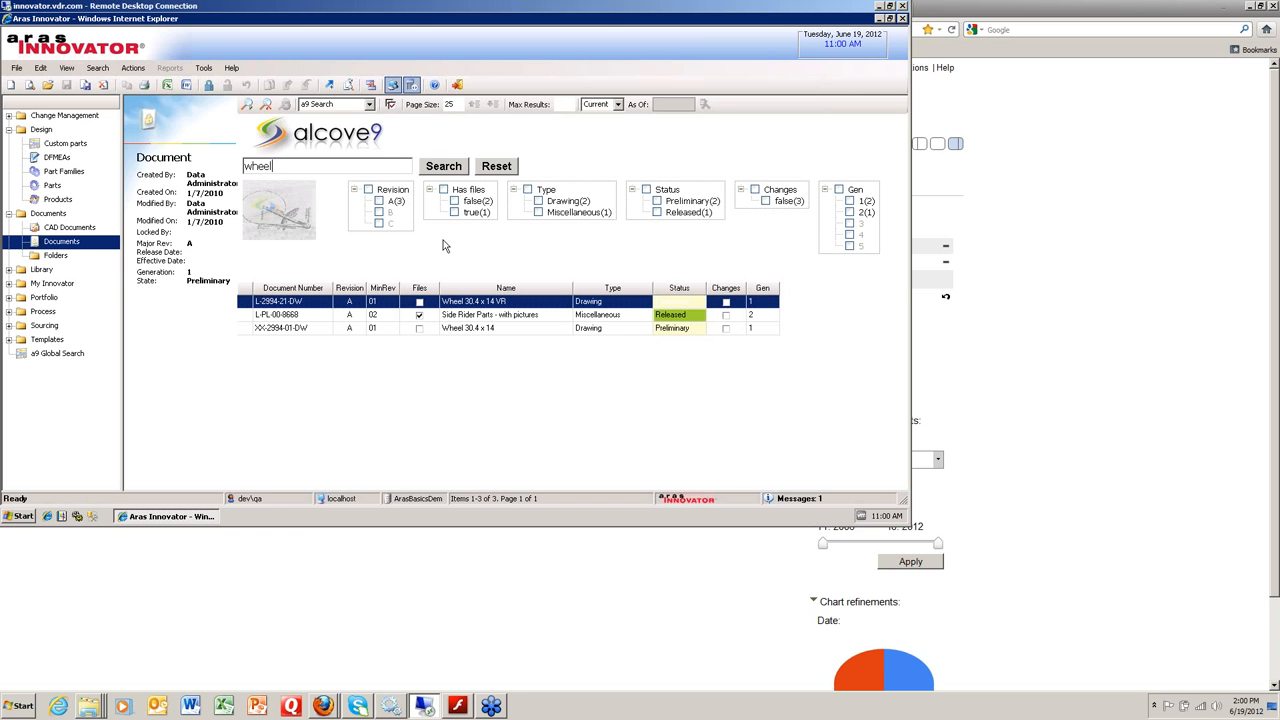
{"action": "mouse_move", "coordinate": [500, 263]}
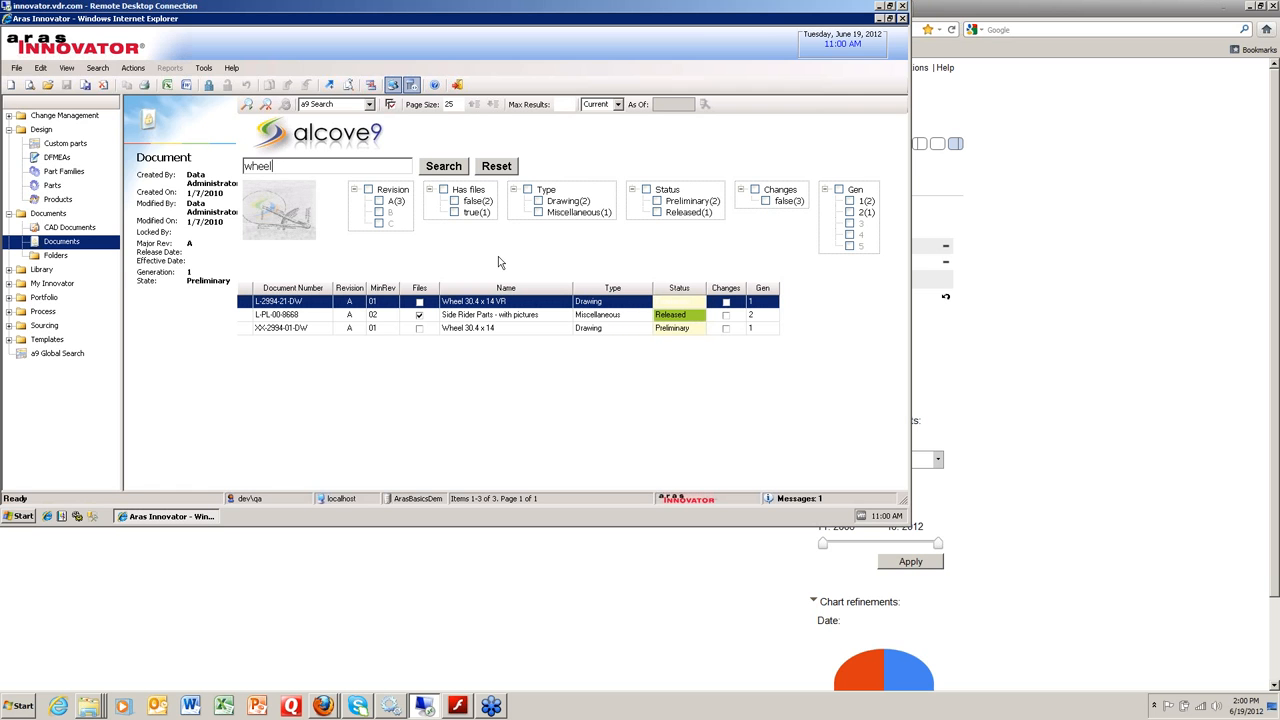